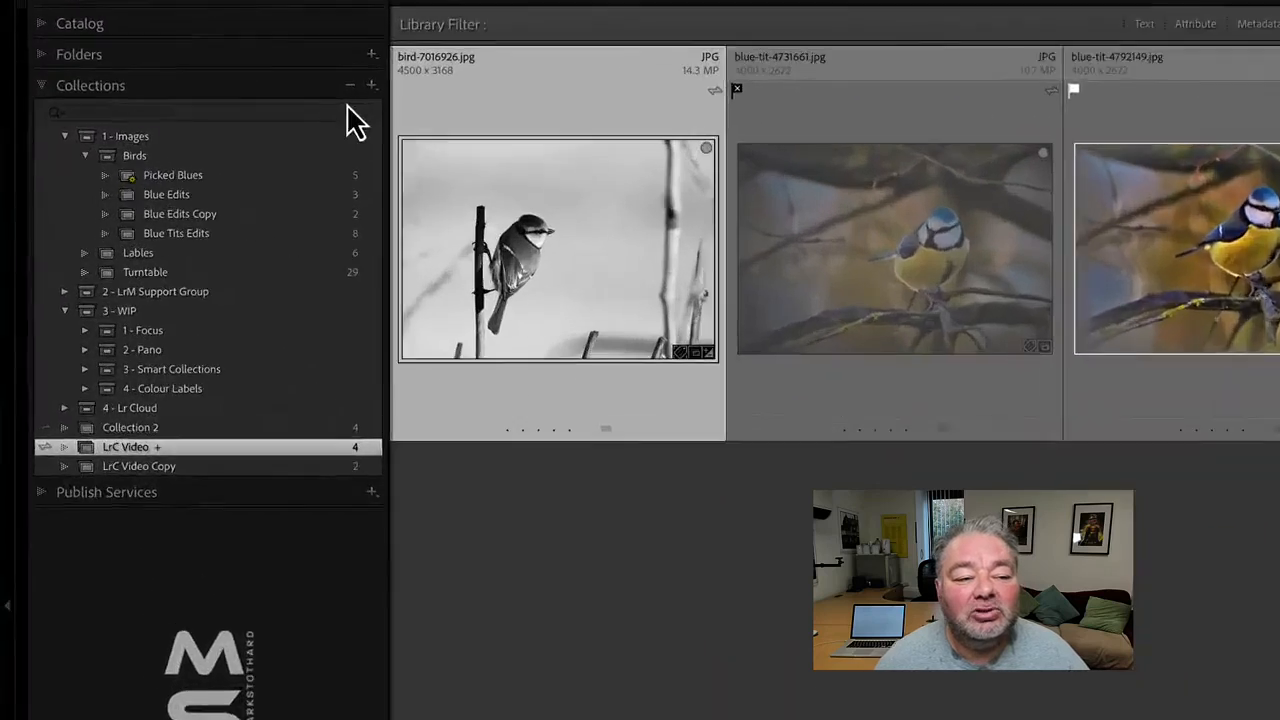
Step: Create a smart collection in the 3 - Smart Collections set with rule Pick Flag is flagged
left_click(372, 85)
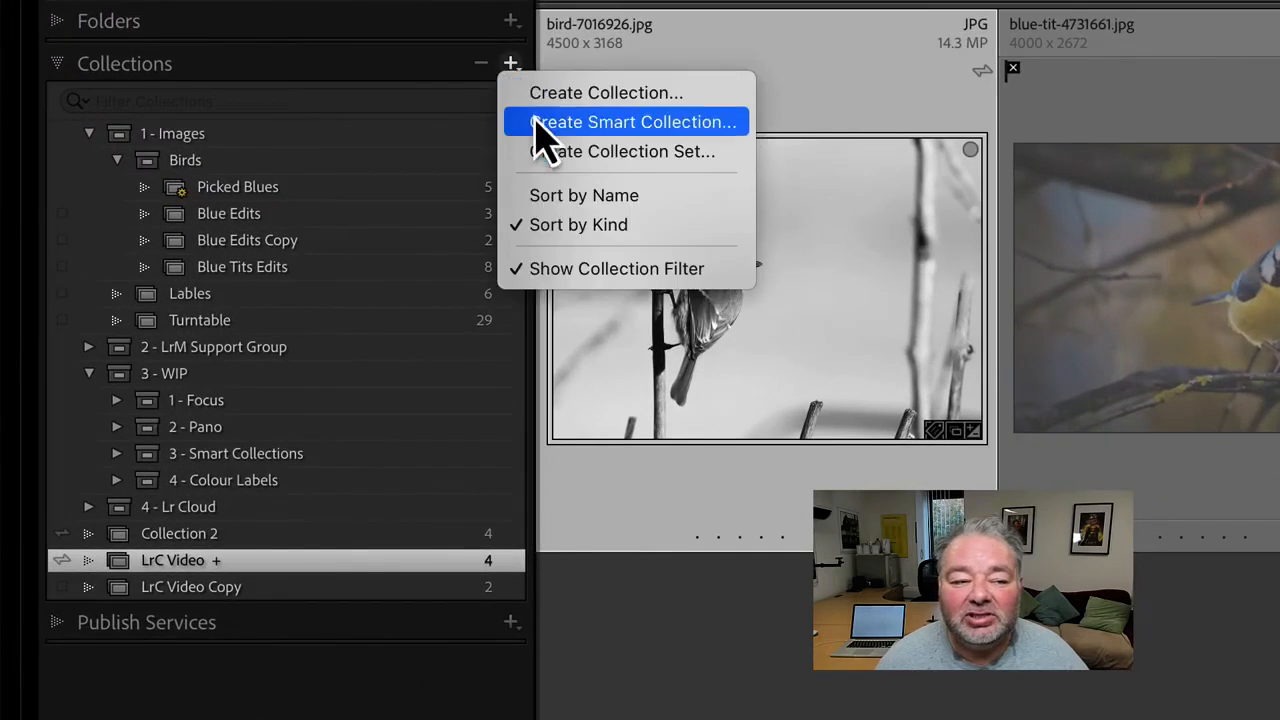
left_click(633, 121)
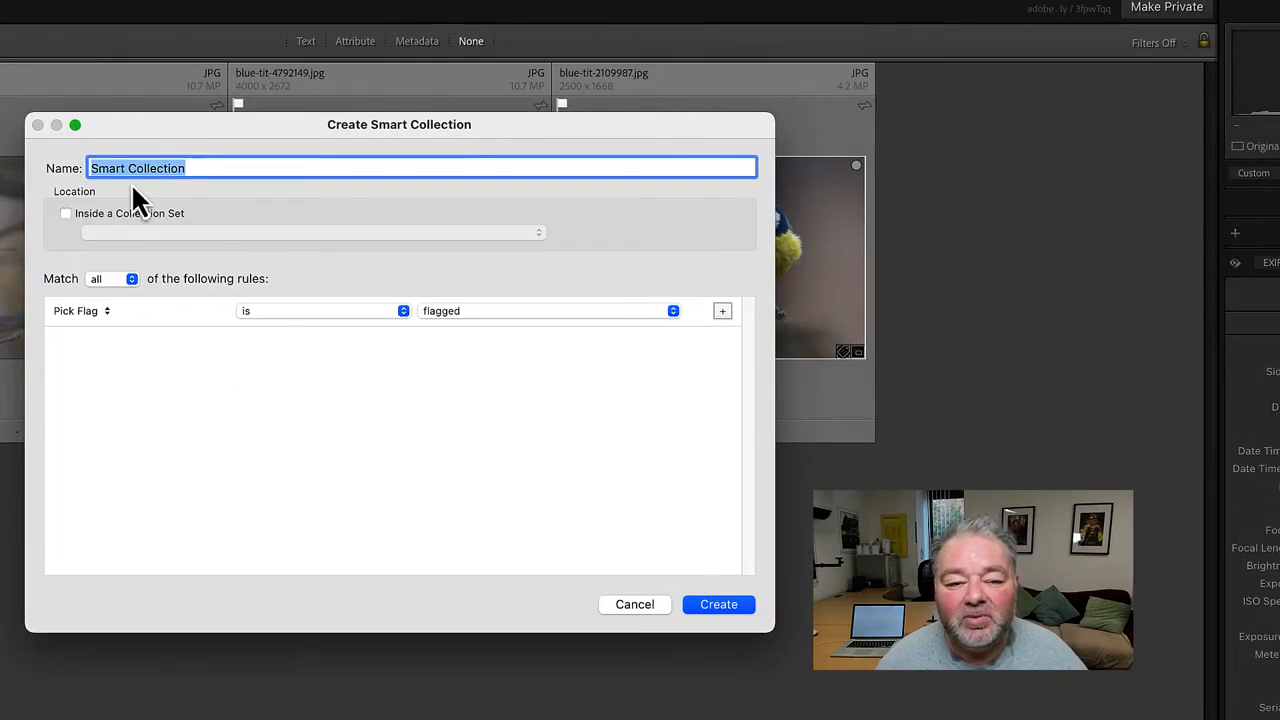
mouse_move(185, 222)
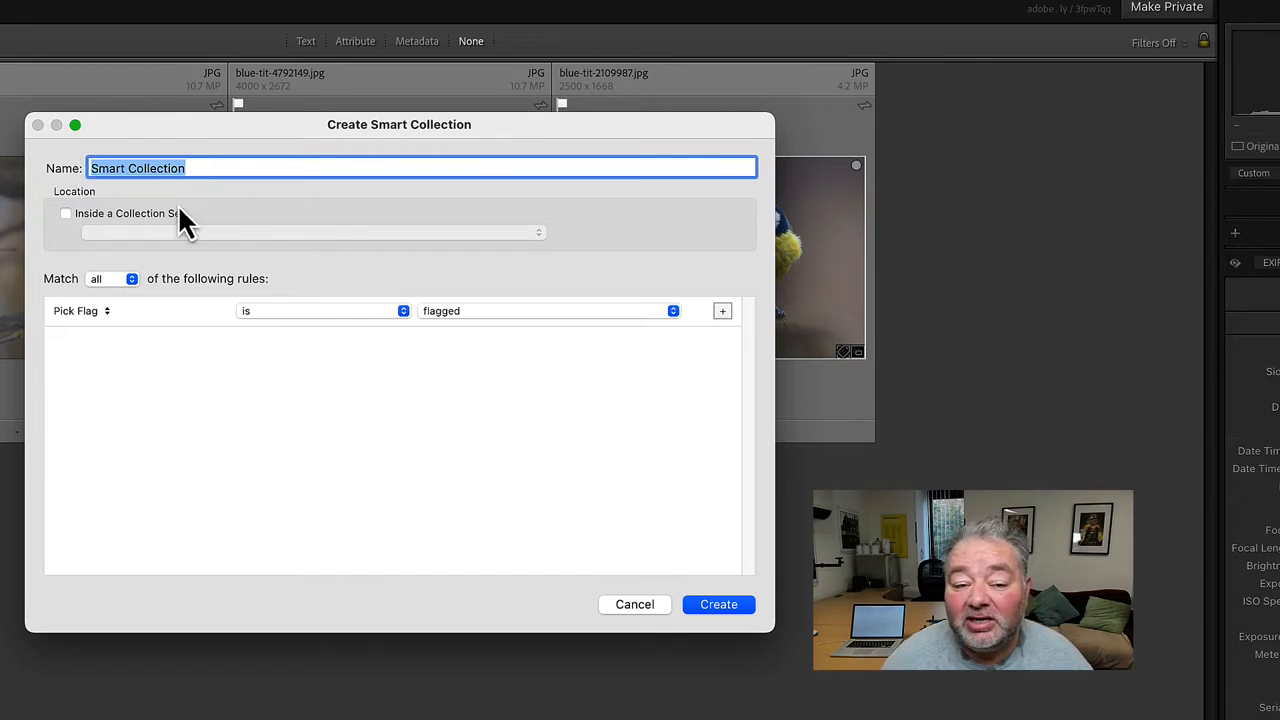
left_click(66, 213)
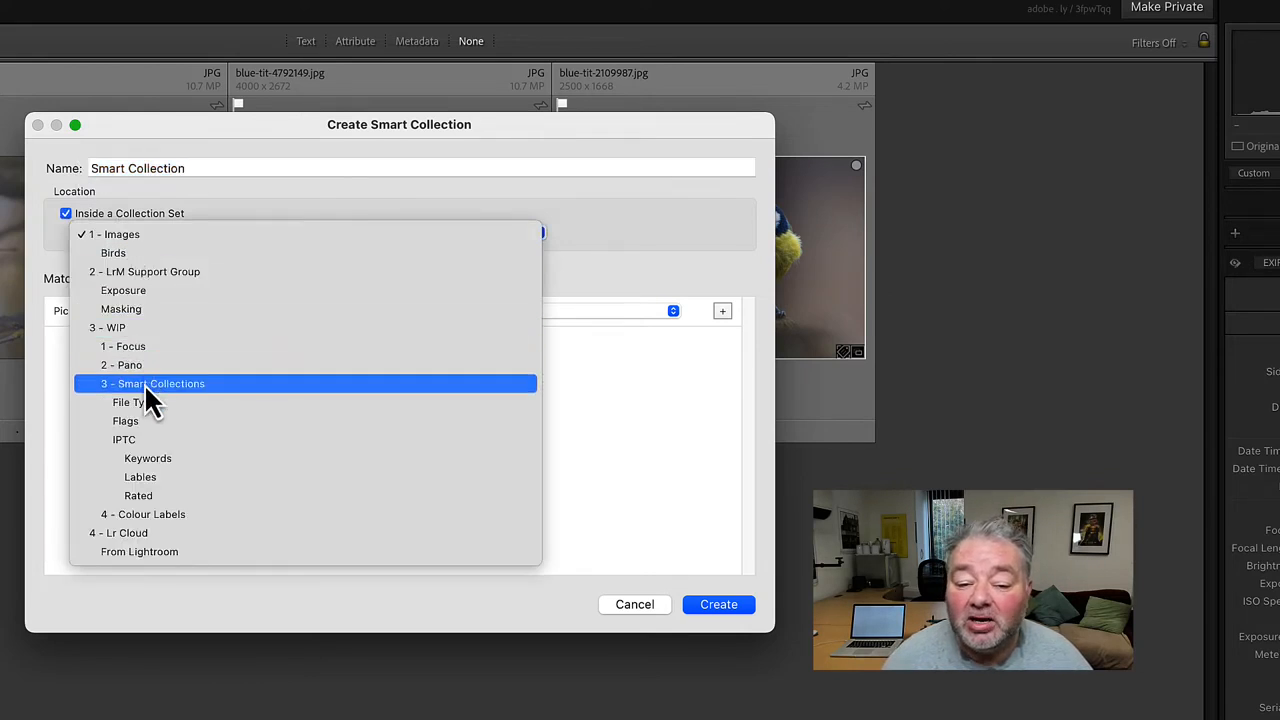
left_click(152, 383)
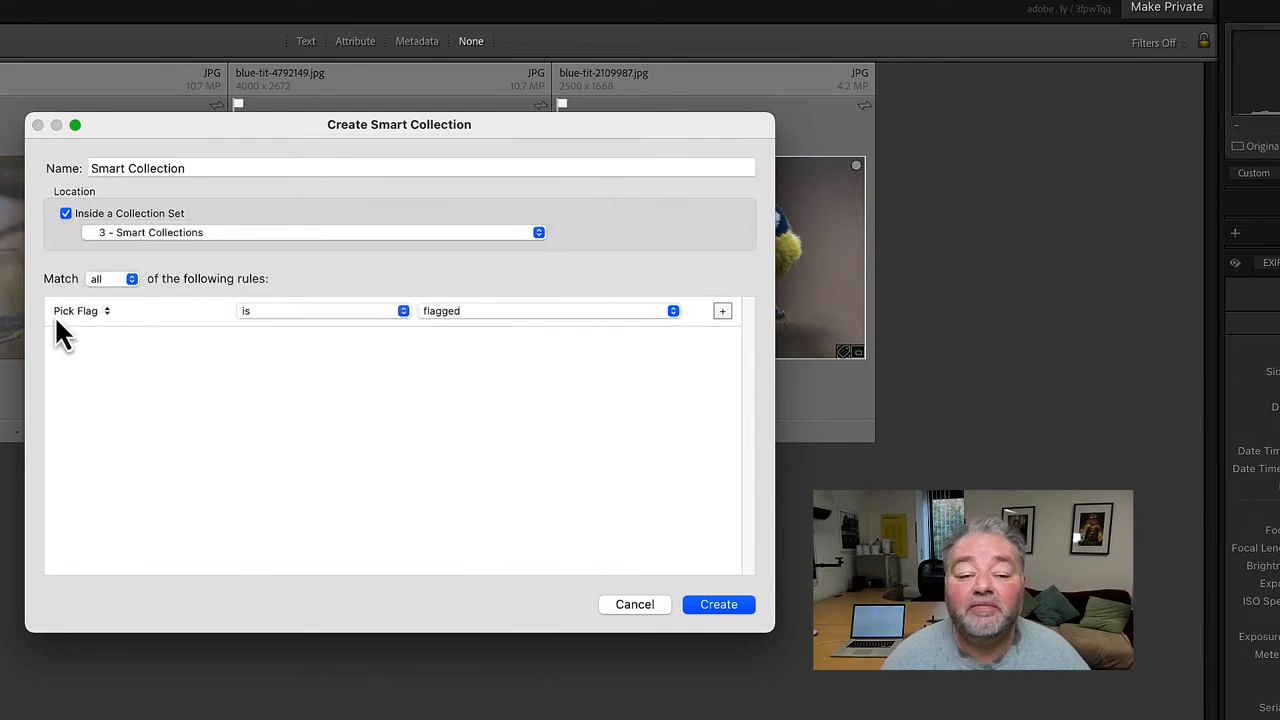
mouse_move(78, 332)
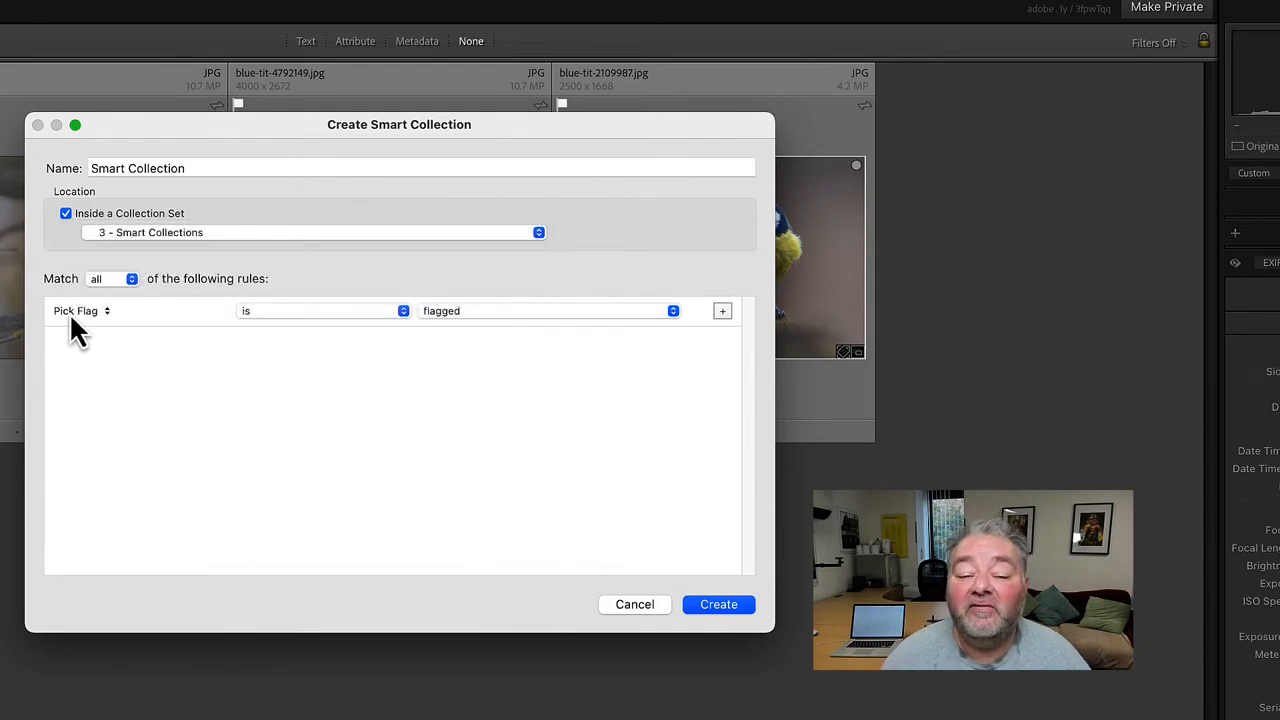
left_click(80, 310)
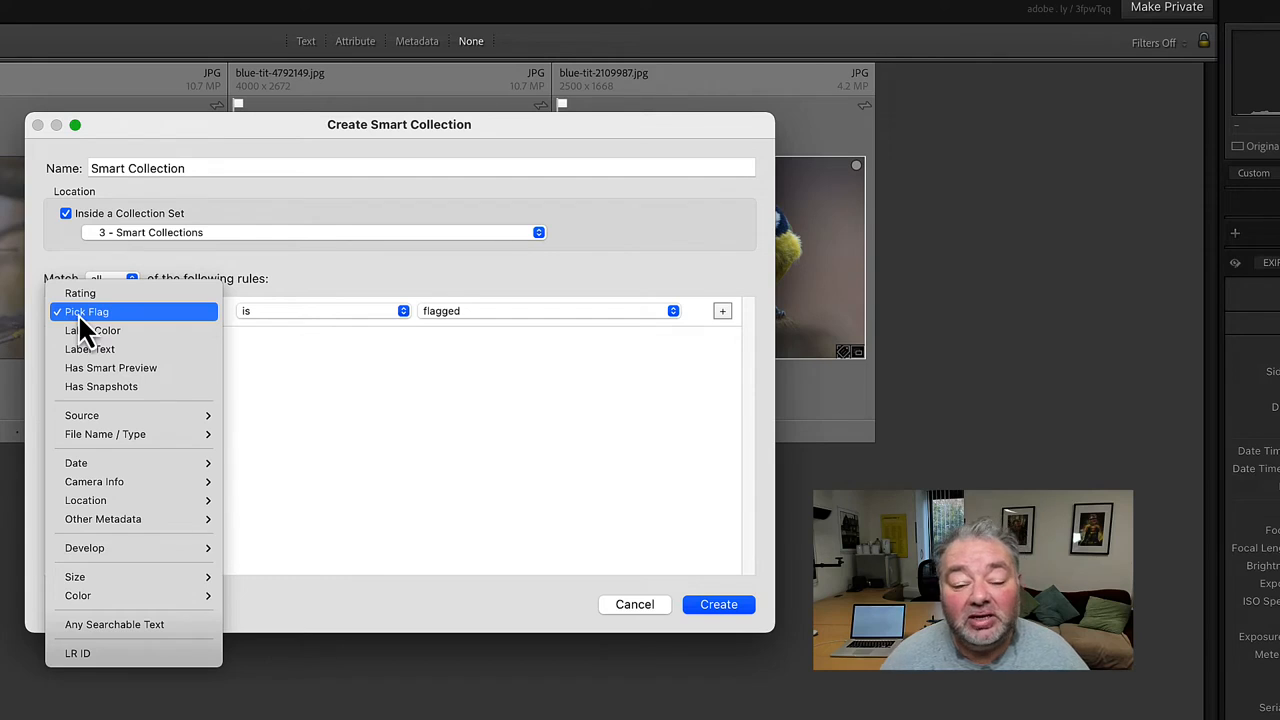
left_click(85, 311)
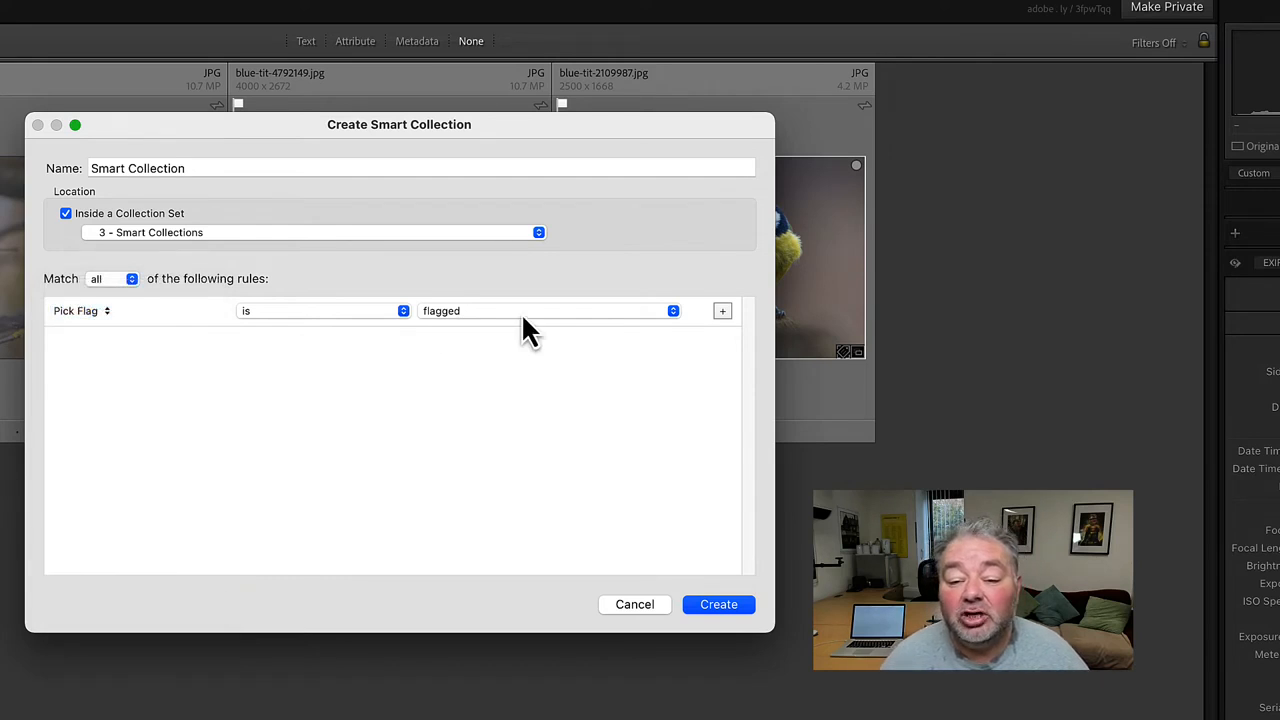
mouse_move(610, 332)
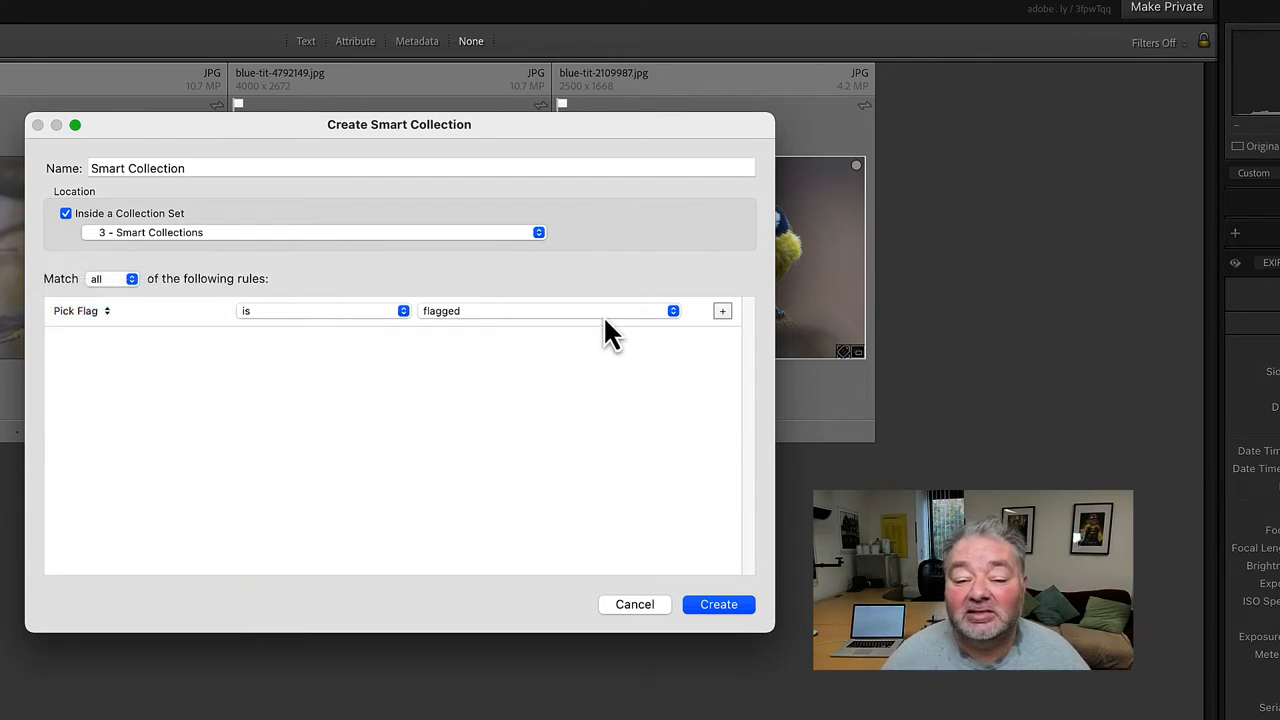
left_click(718, 604)
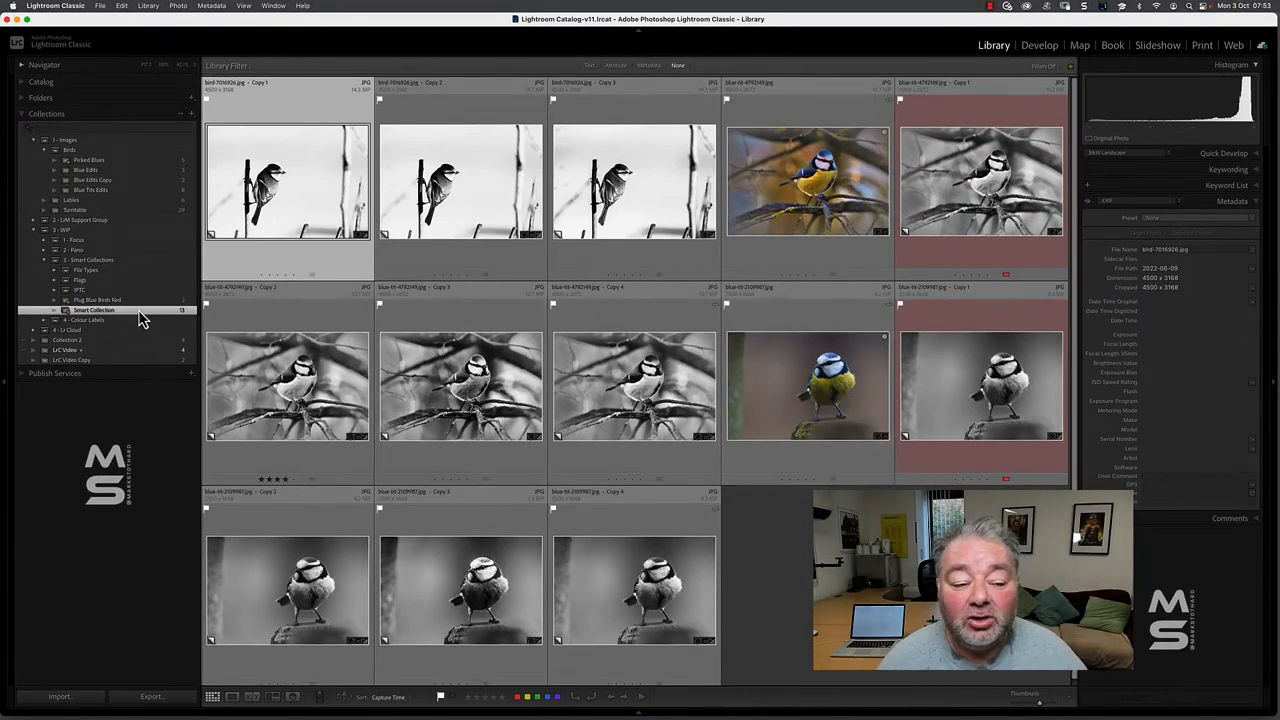
Step: Replace the Pick Flag rule with Keywords are empty, keeping match all, and save
double_click(93, 309)
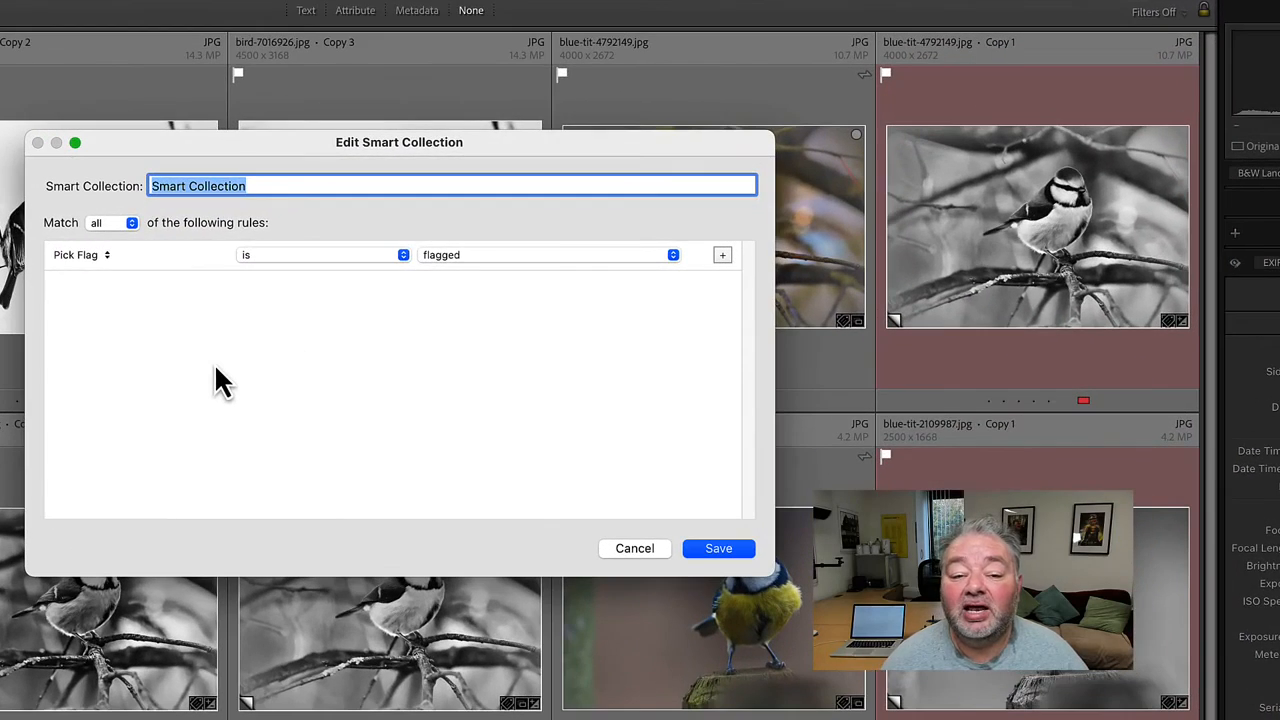
mouse_move(708, 272)
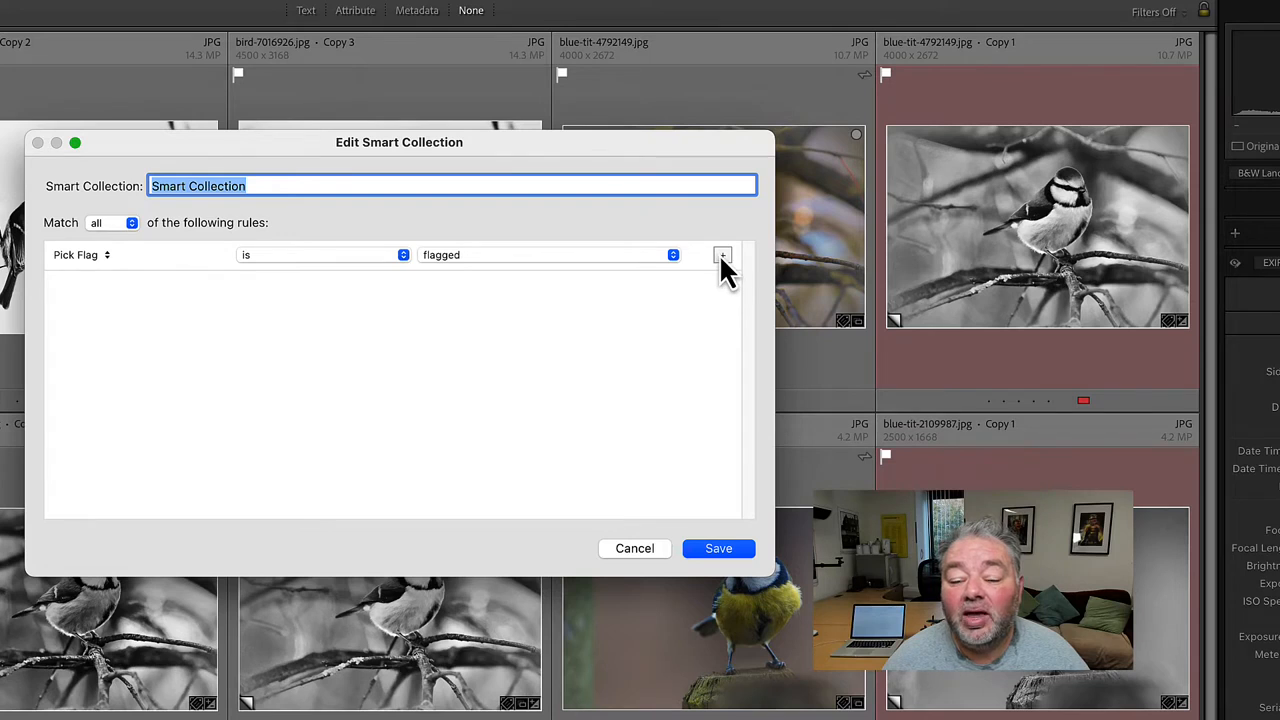
left_click(722, 254)
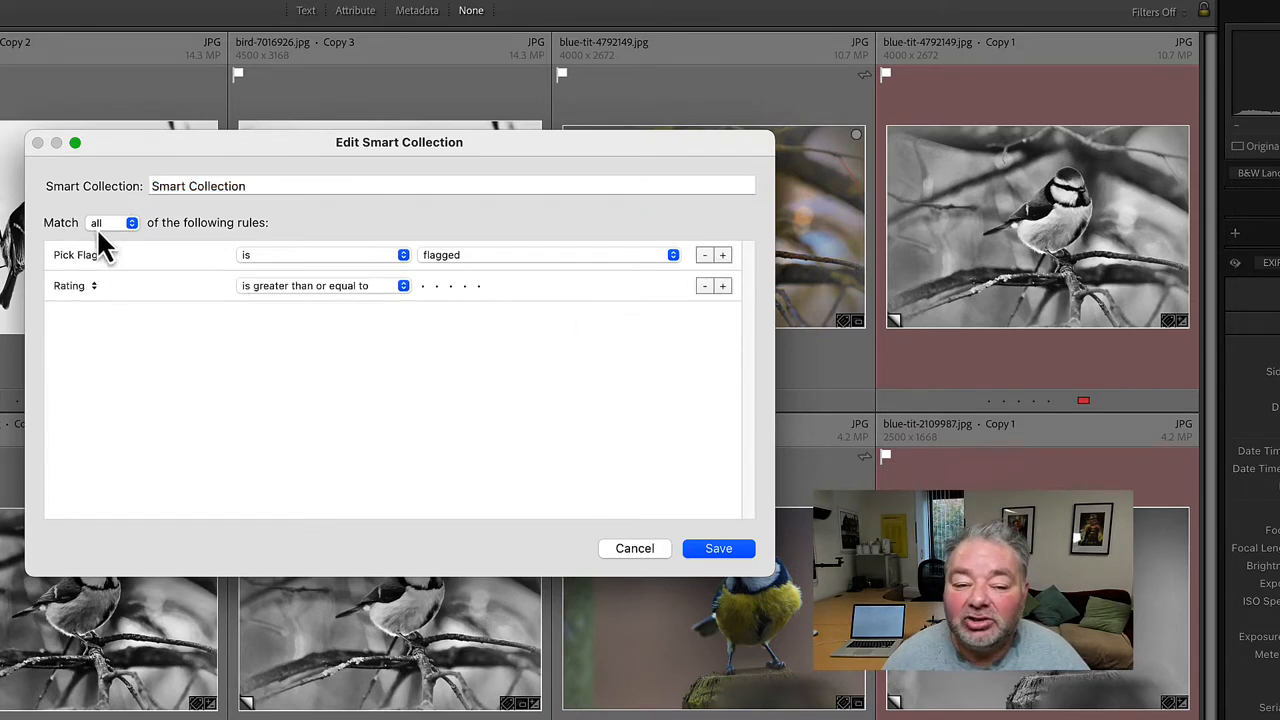
left_click(113, 222)
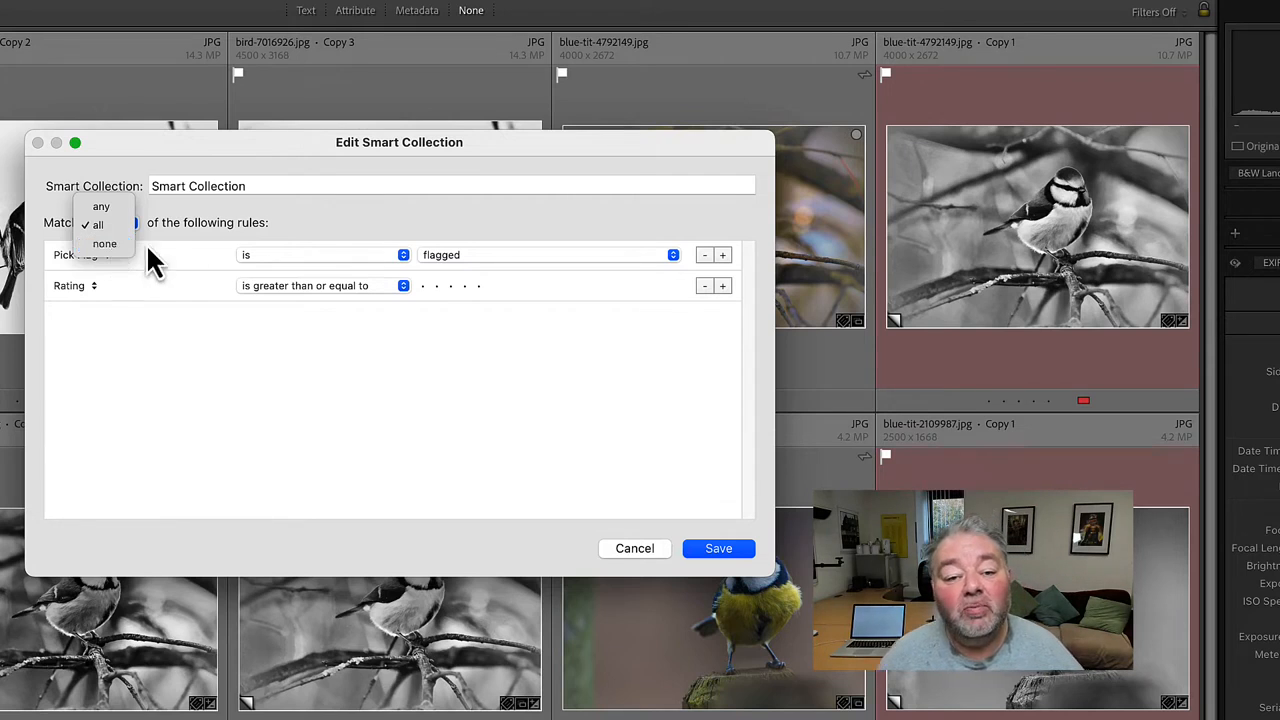
left_click(97, 224)
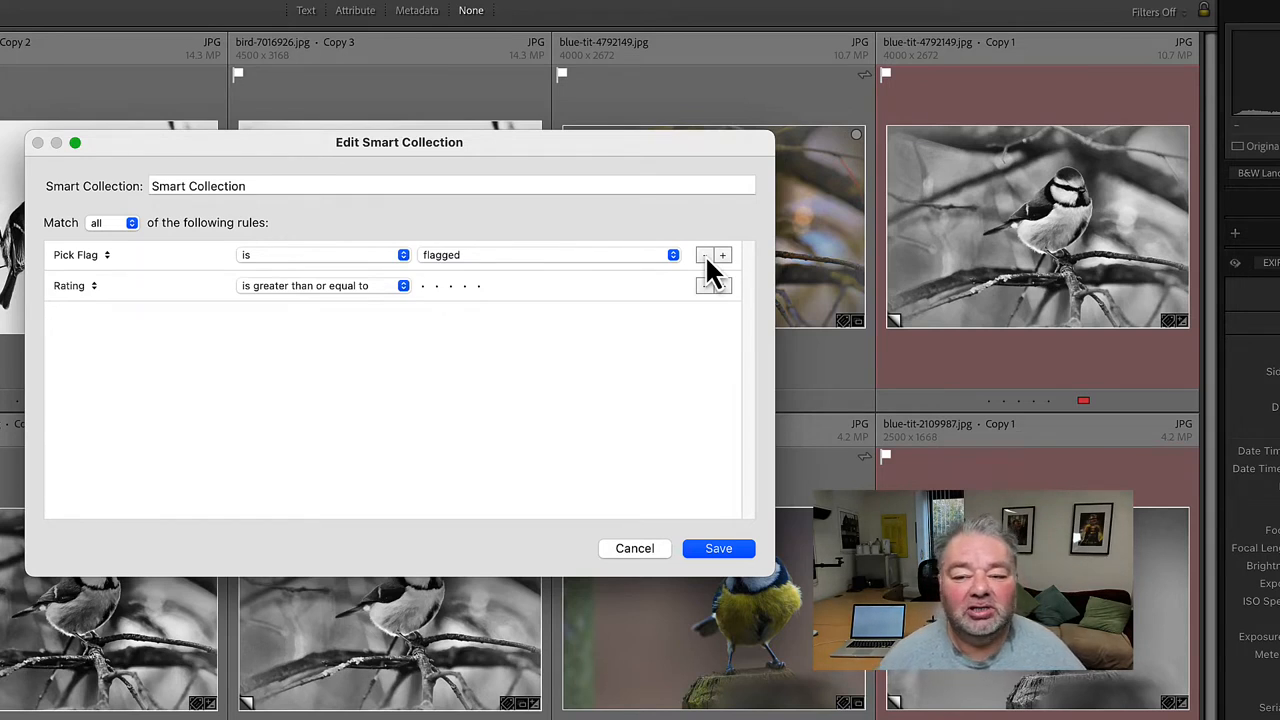
left_click(704, 254)
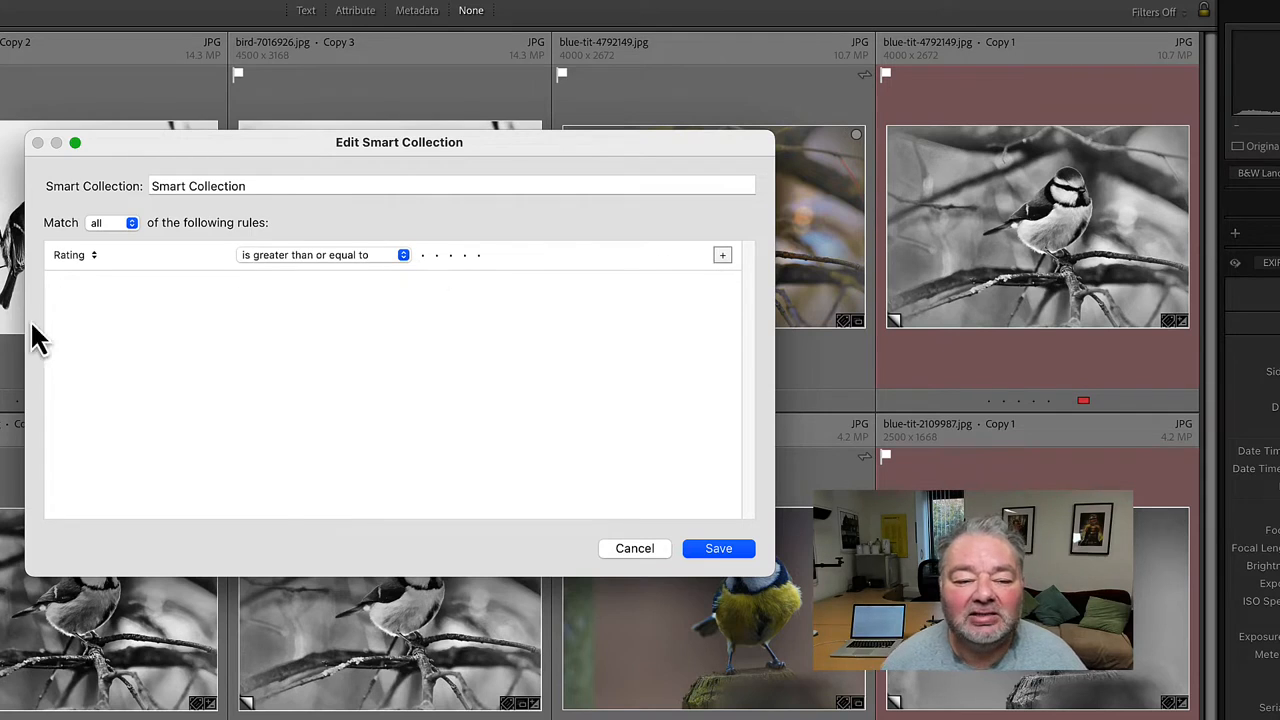
left_click(75, 254)
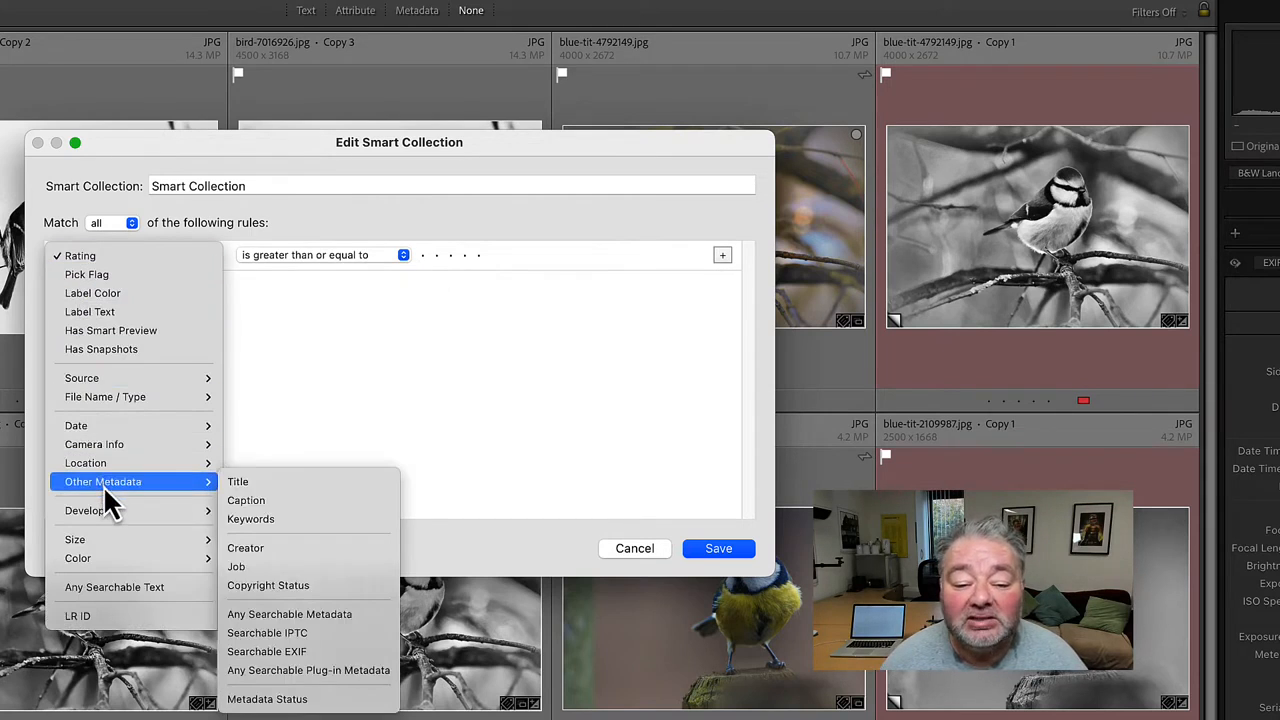
left_click(250, 519)
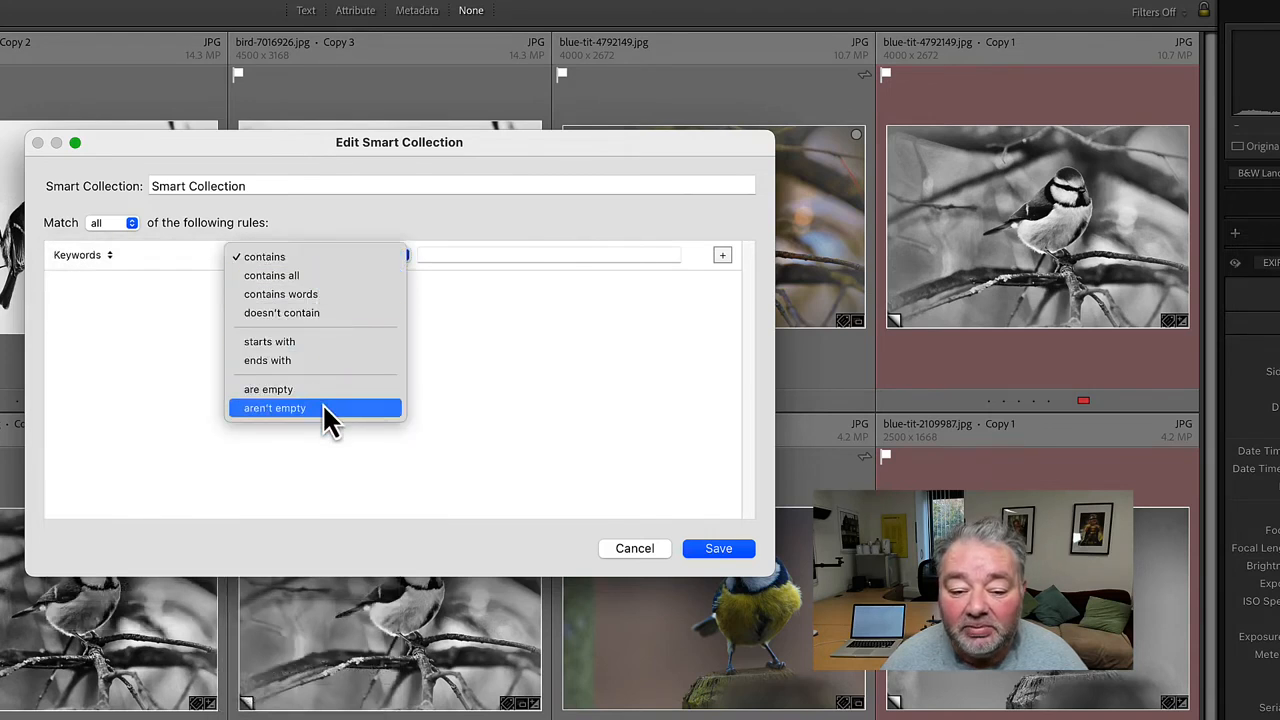
left_click(268, 389)
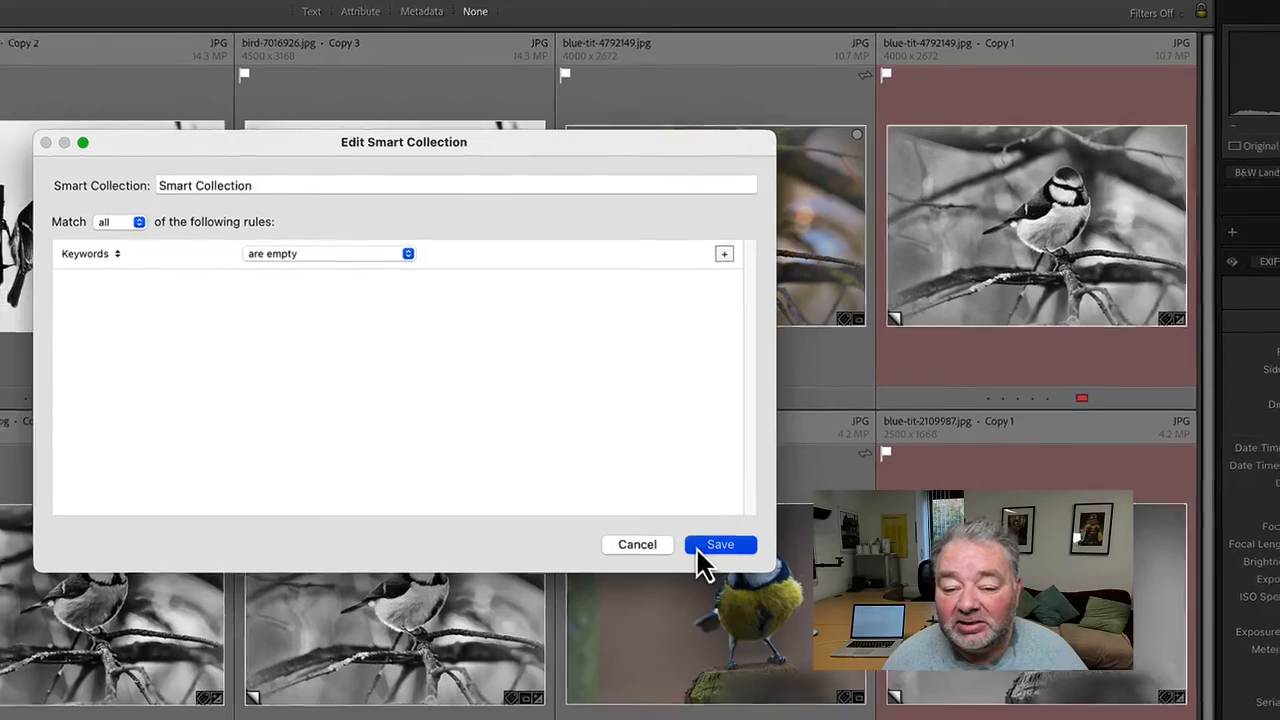
left_click(720, 544)
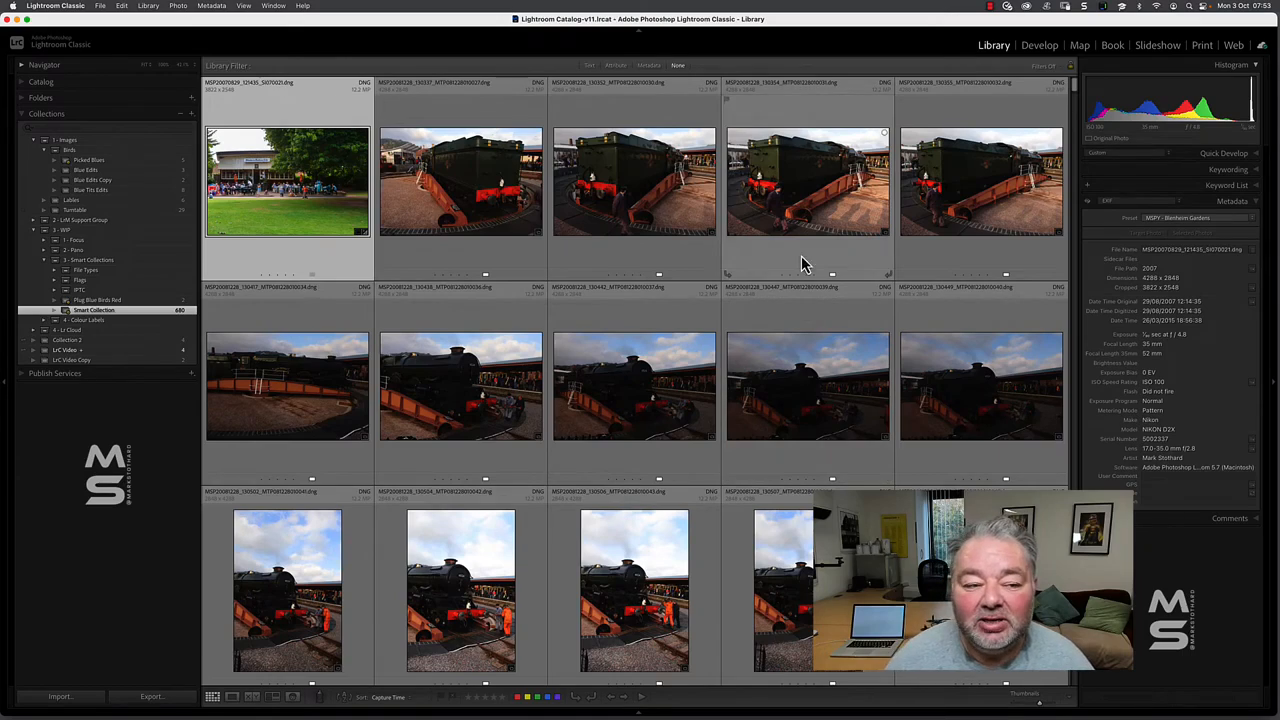
Step: Add a Pick Flag is flagged rule alongside the empty-keywords rule and save
double_click(93, 309)
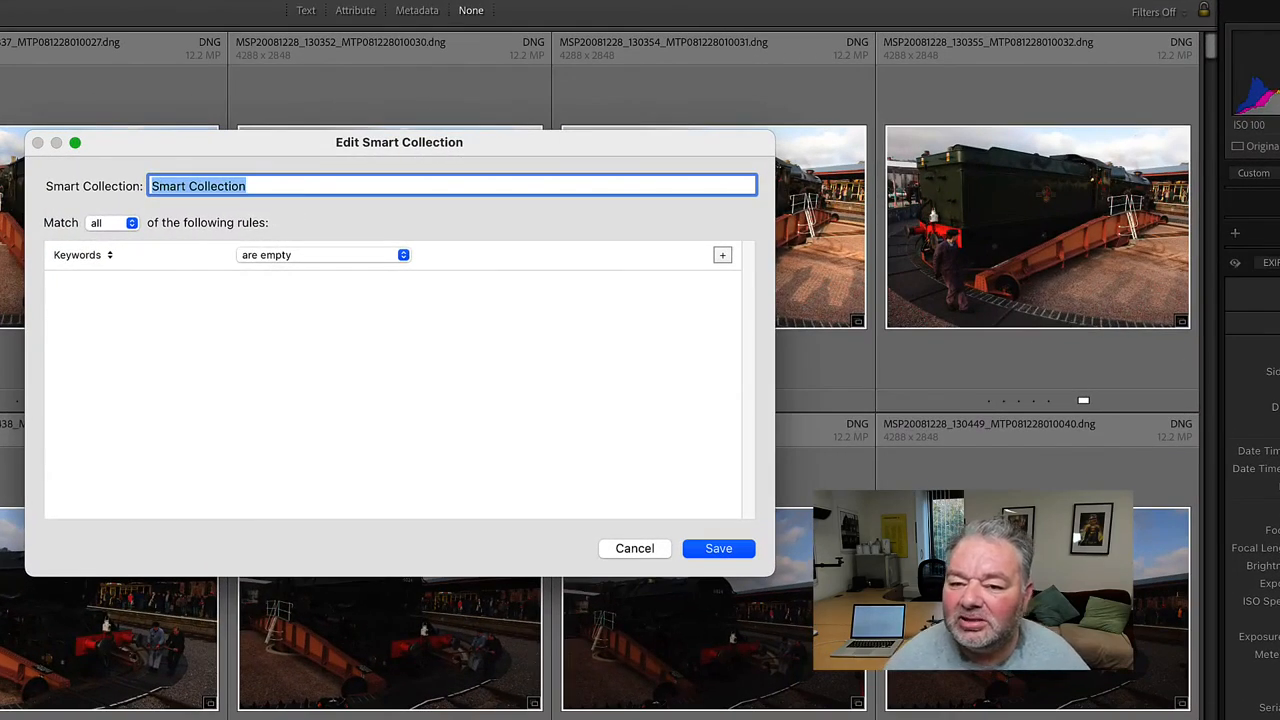
mouse_move(222, 430)
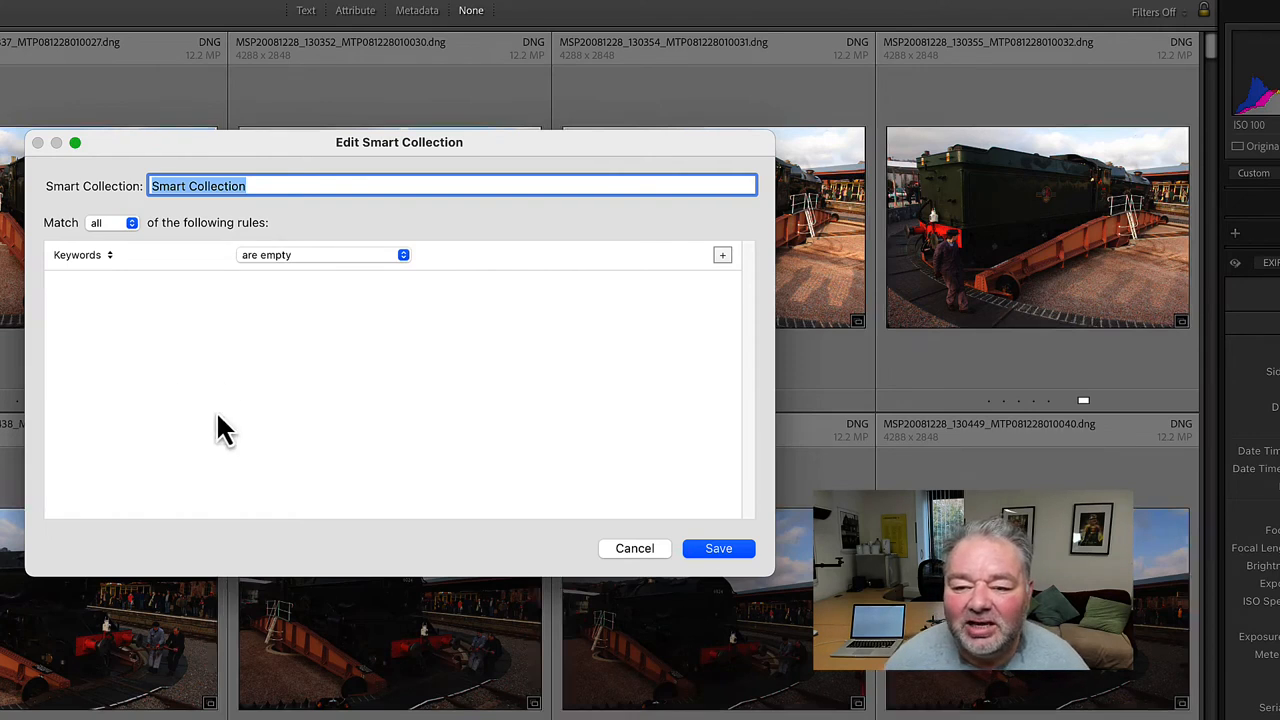
mouse_move(730, 270)
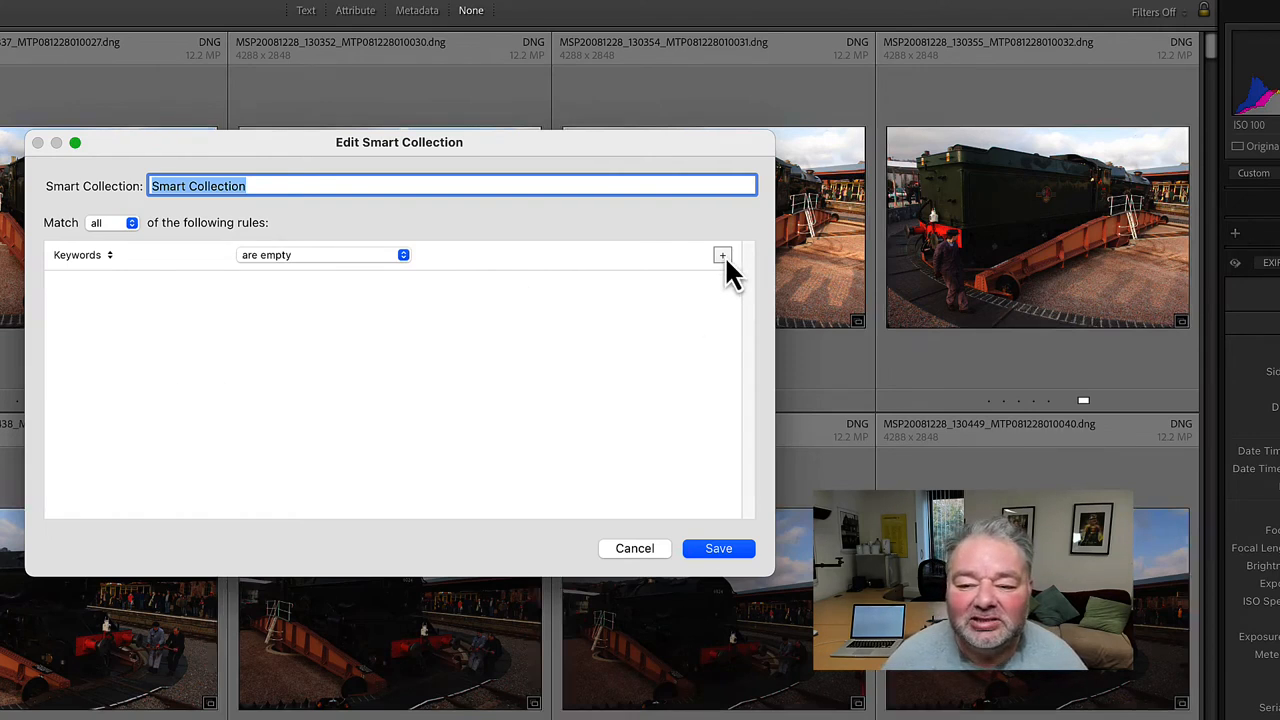
left_click(722, 255)
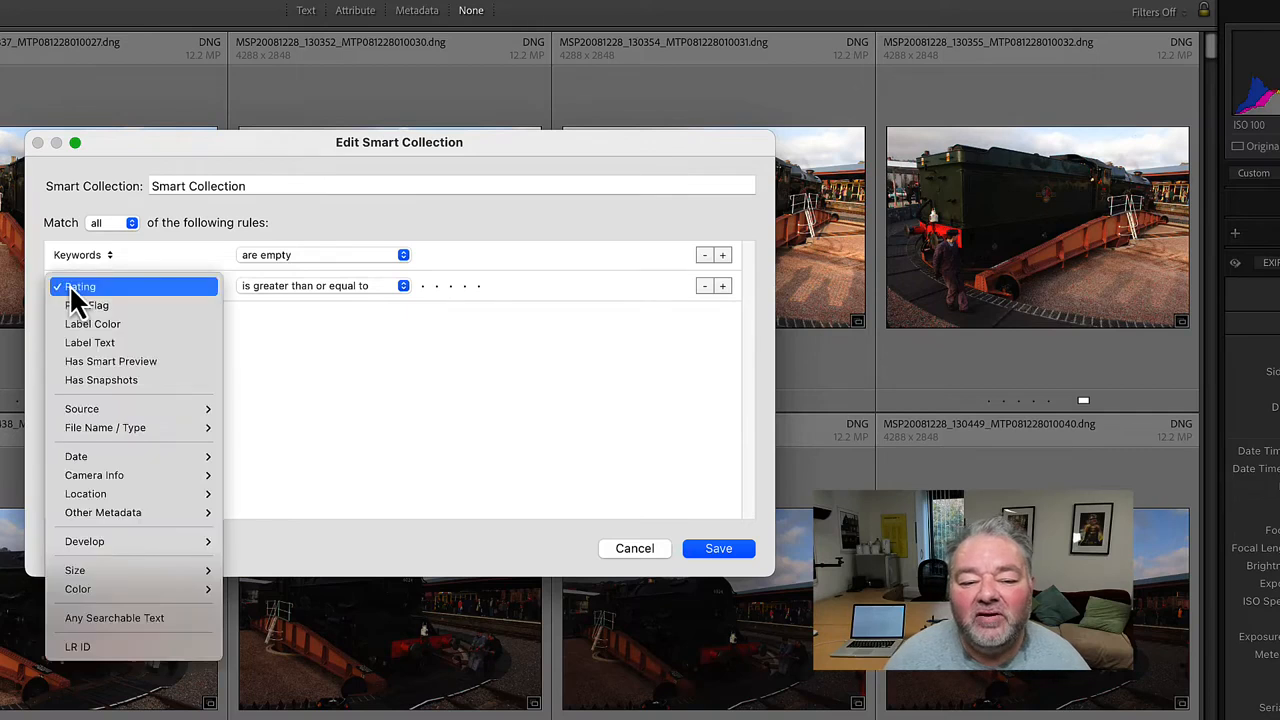
left_click(87, 304)
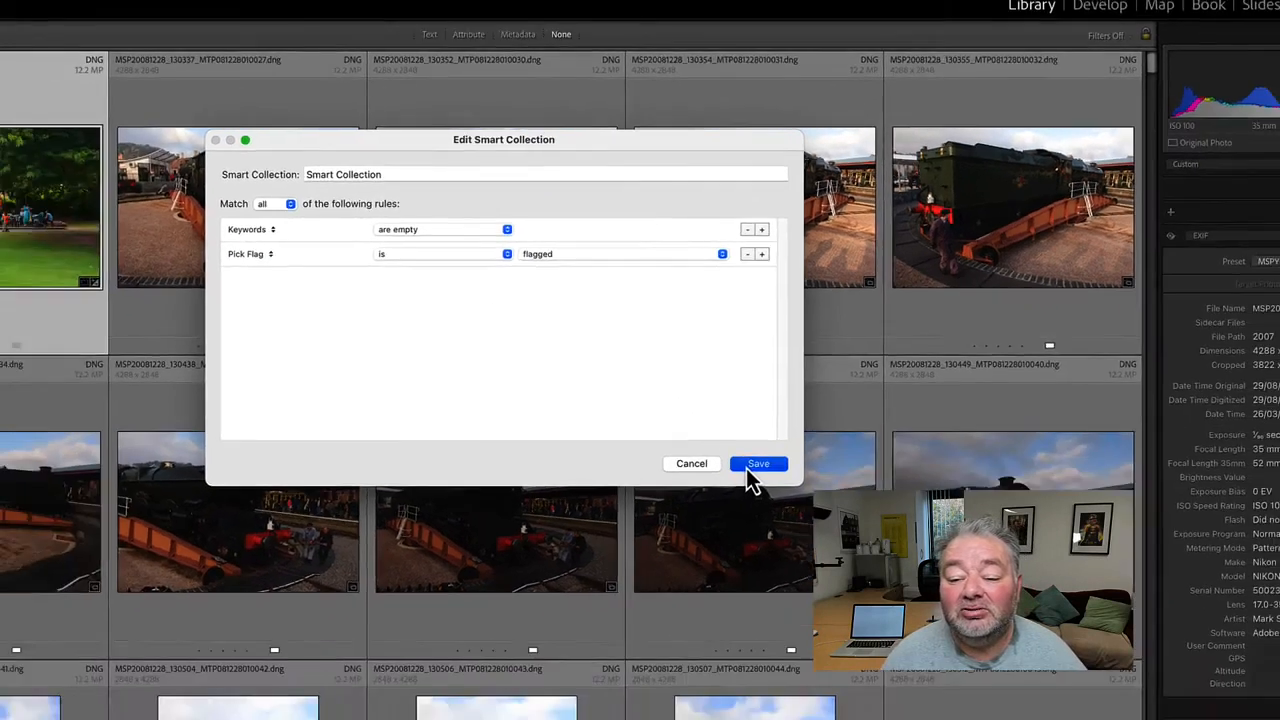
left_click(758, 463)
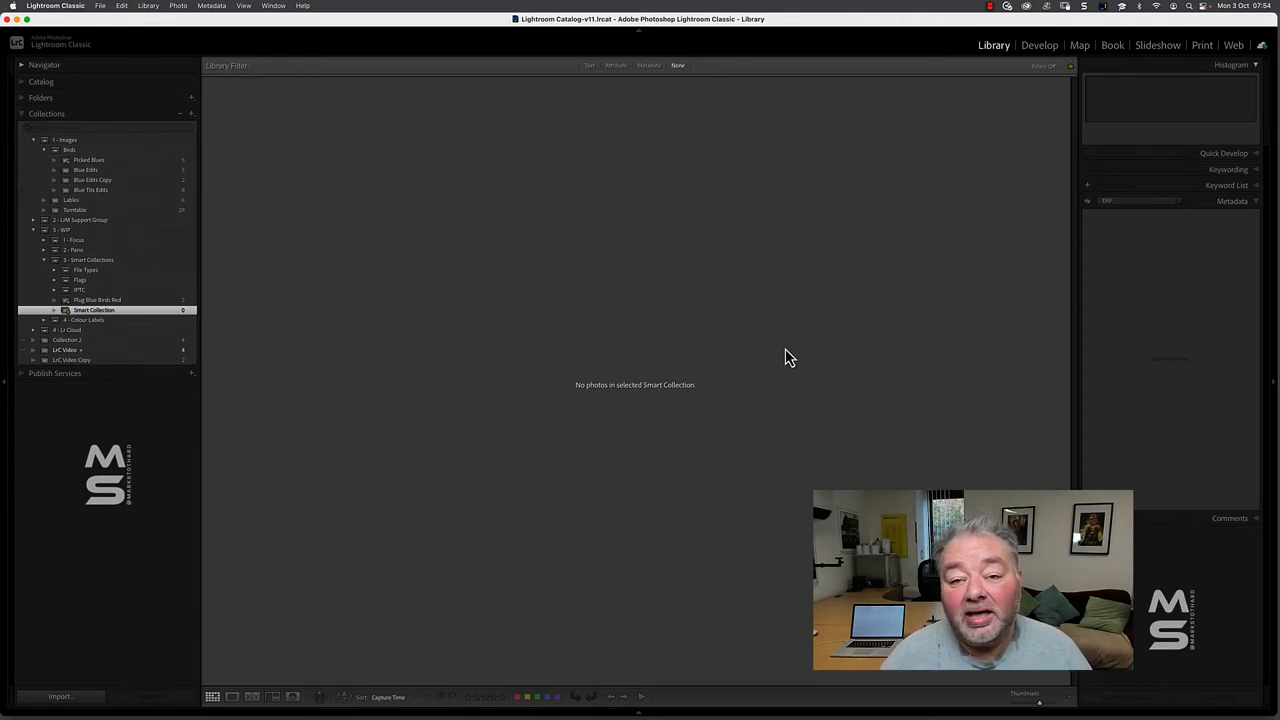
mouse_move(645, 235)
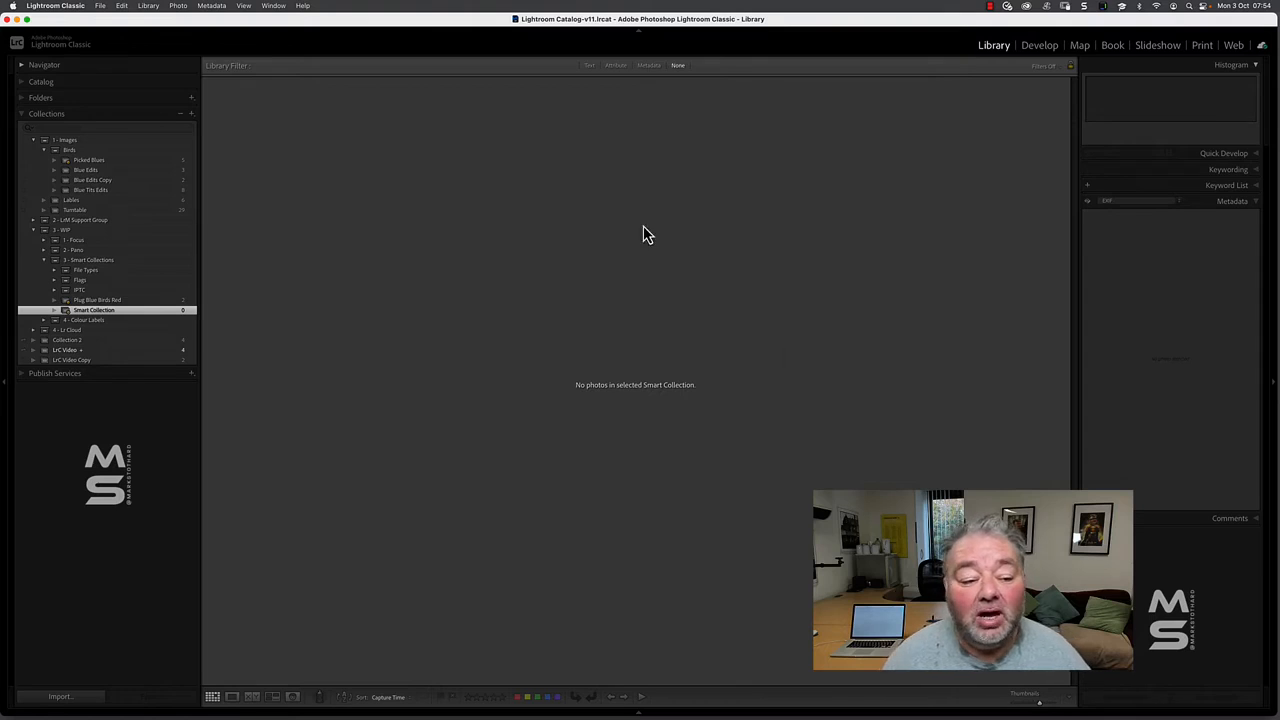
Step: Reopen the smart collection and add a third rule matching Label Color is red
double_click(93, 309)
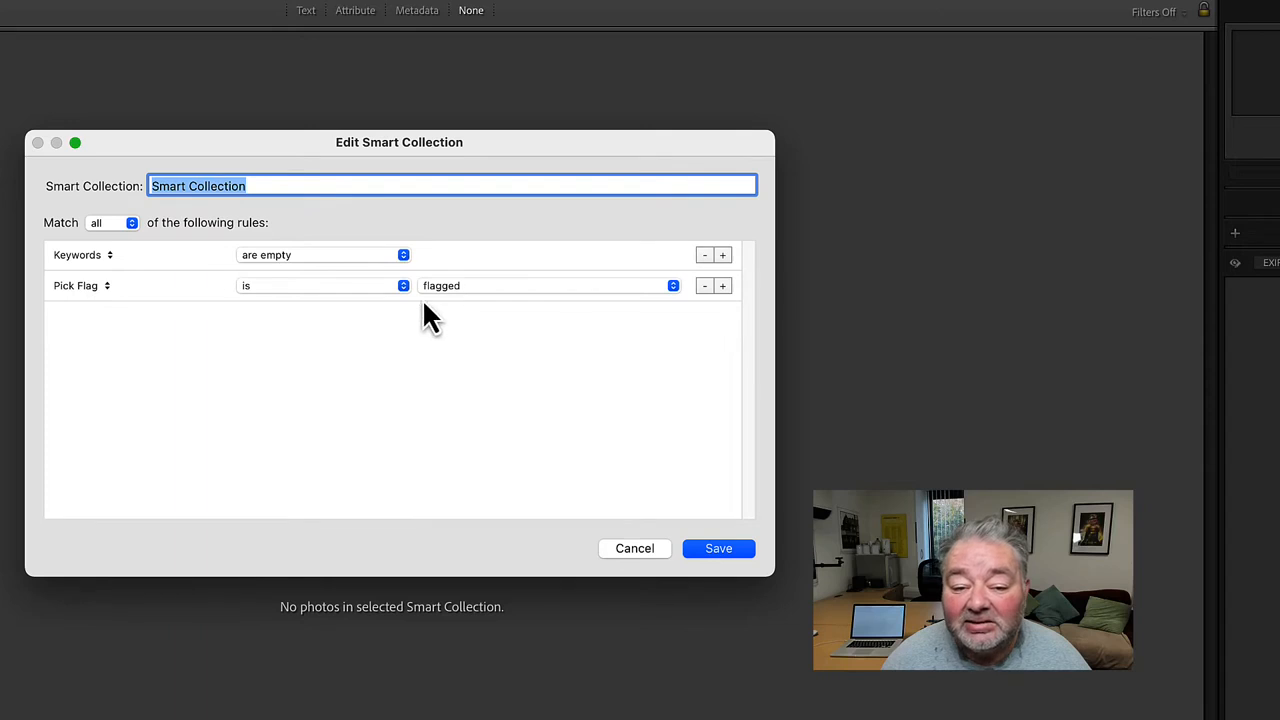
mouse_move(233, 280)
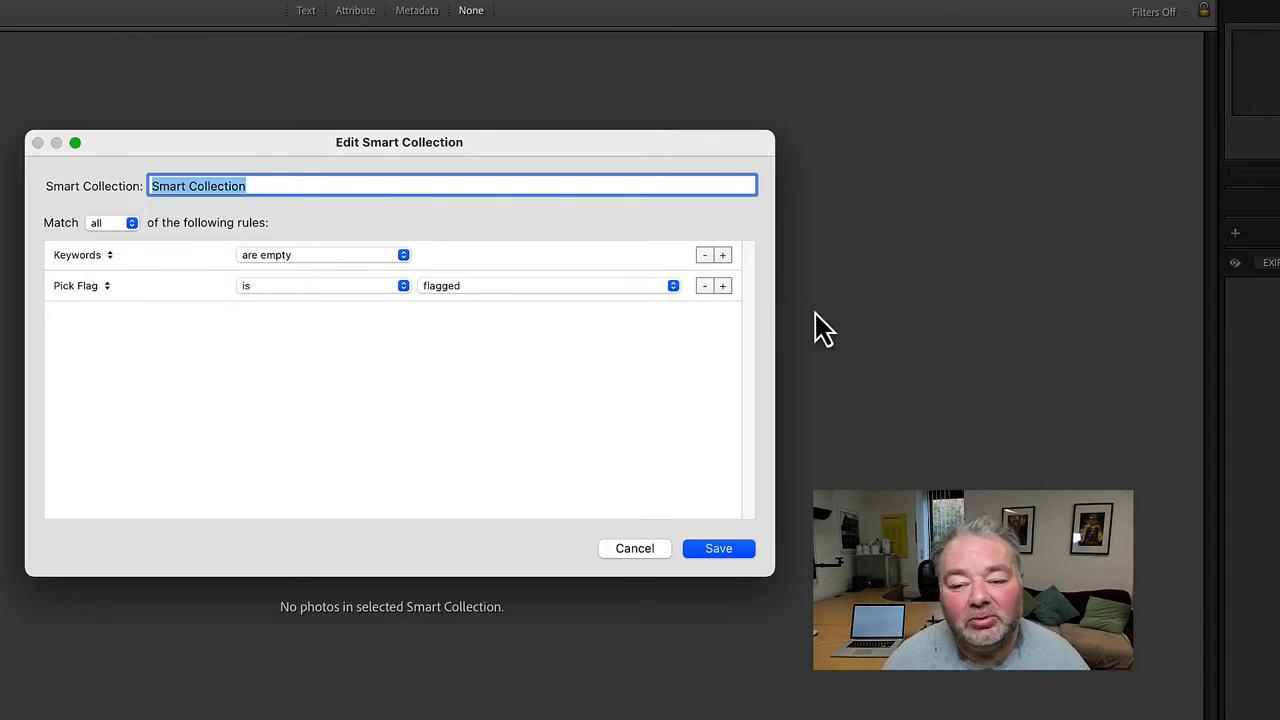
left_click(722, 285)
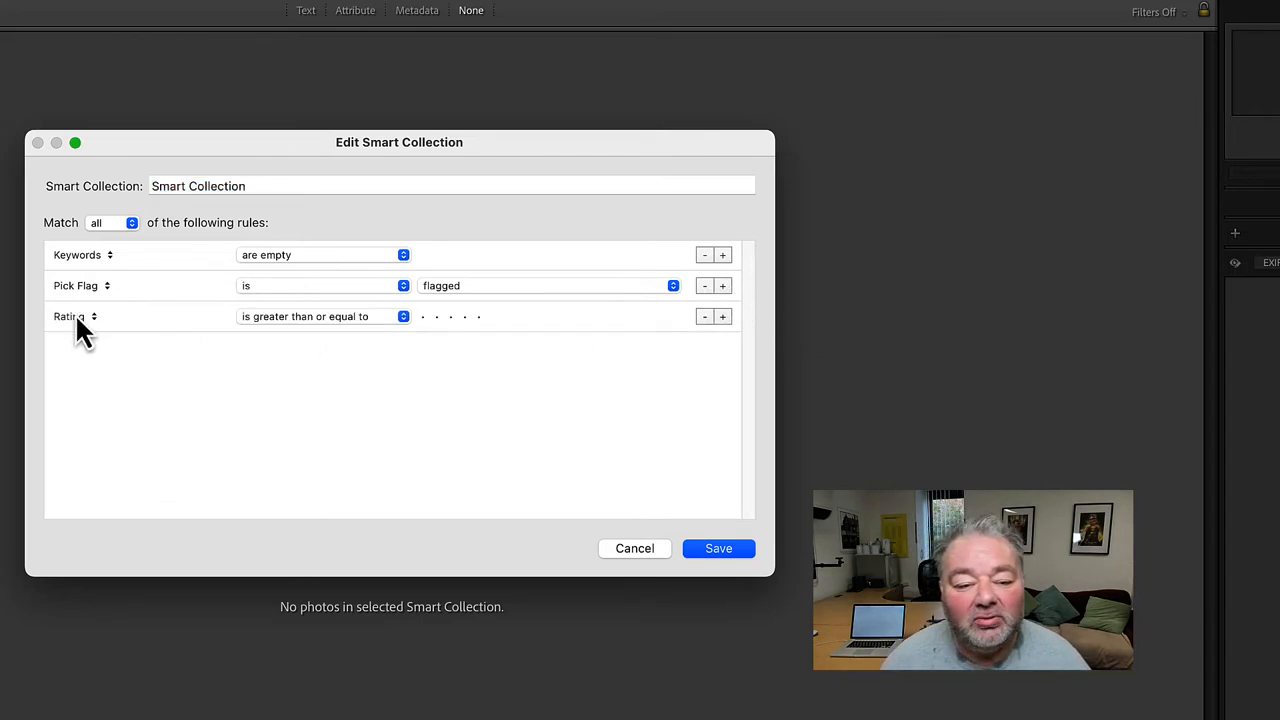
left_click(70, 316)
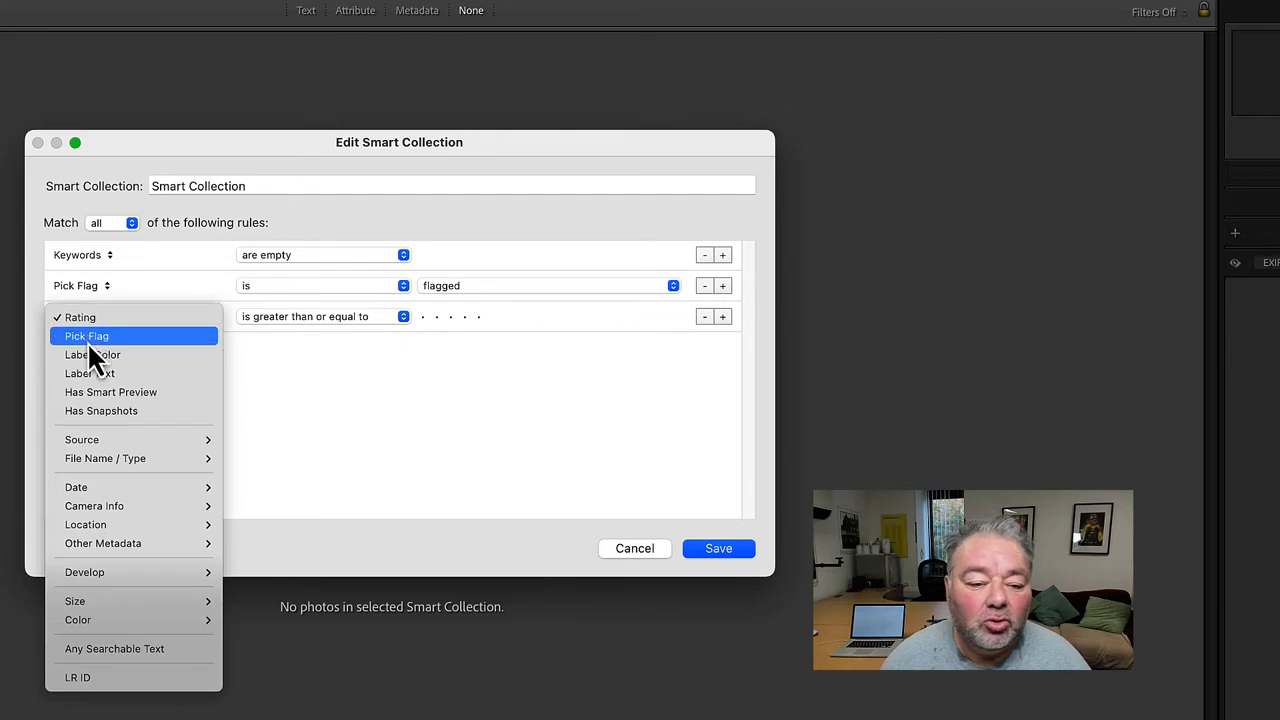
left_click(93, 354)
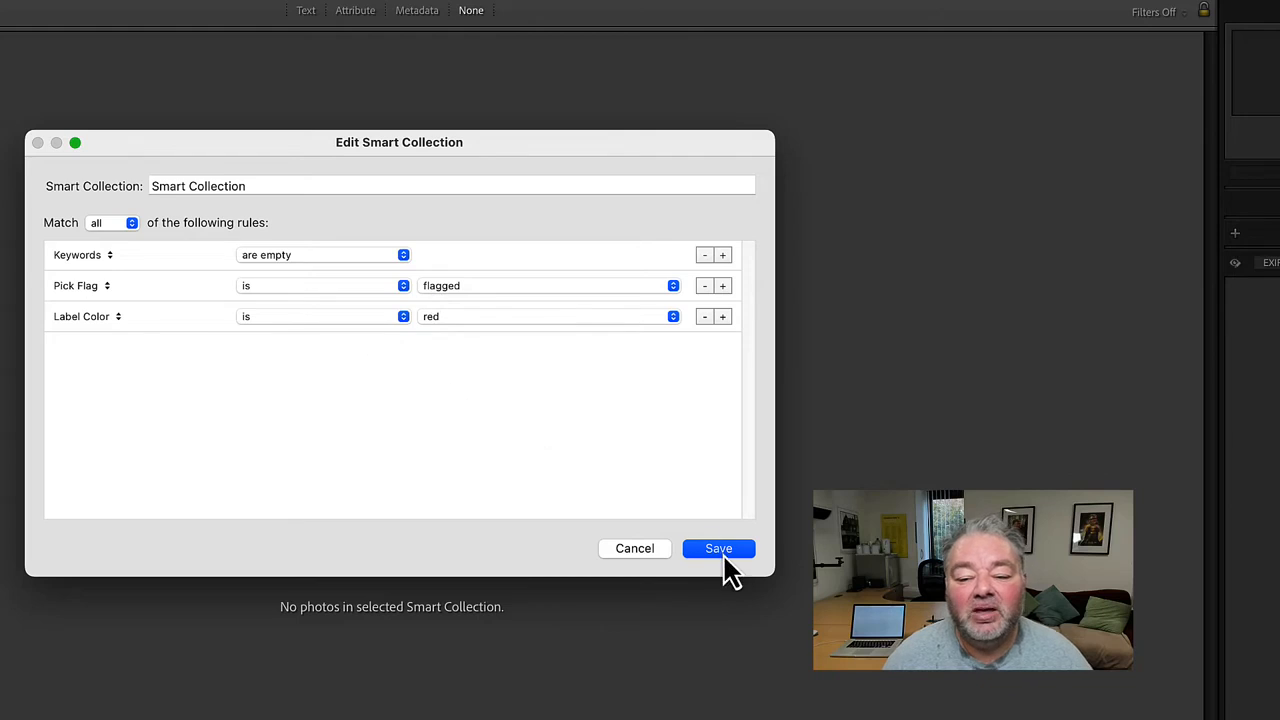
Step: Save the red-label rule, then add a Capture Date is in this month rule
left_click(718, 548)
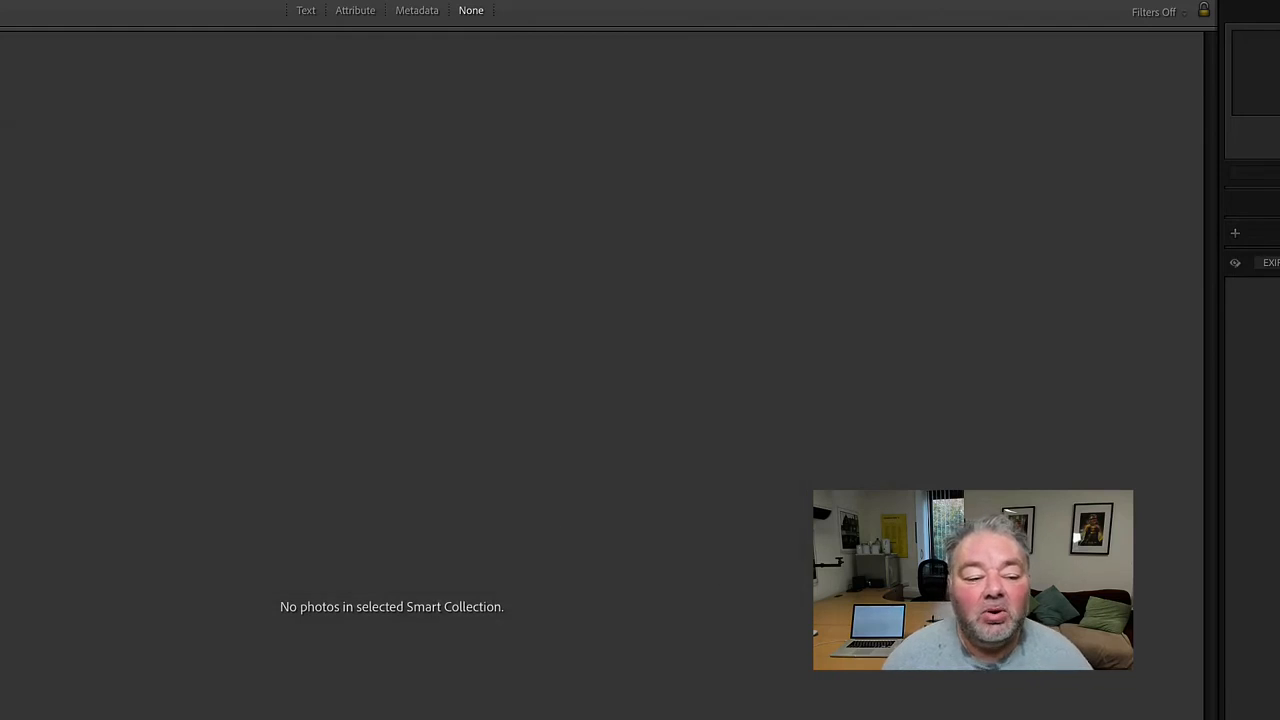
left_click(1235, 232)
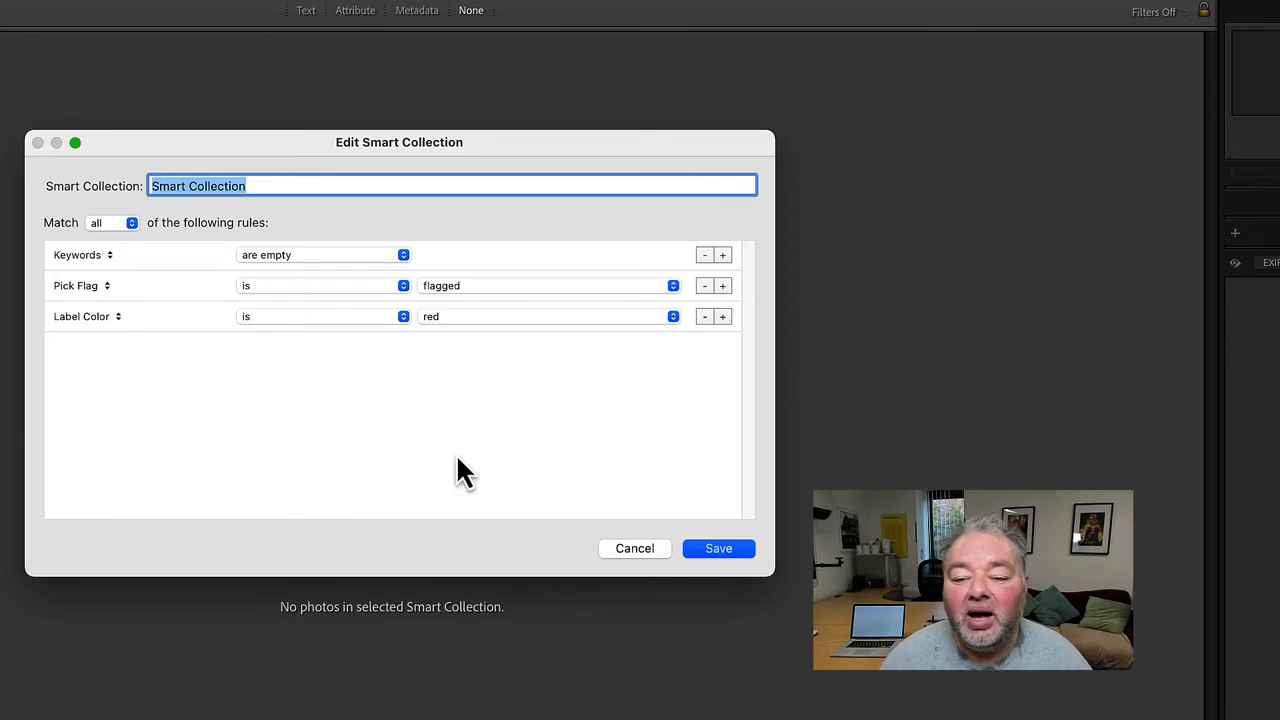
mouse_move(918, 300)
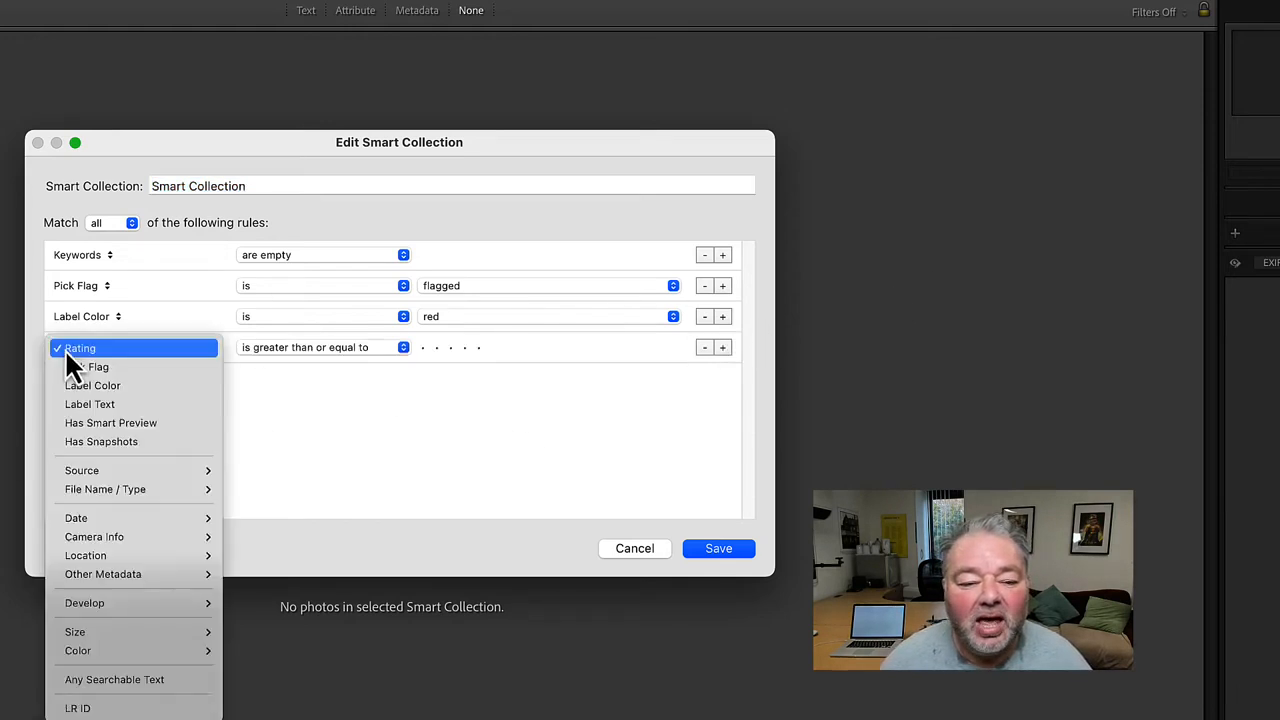
mouse_move(76, 517)
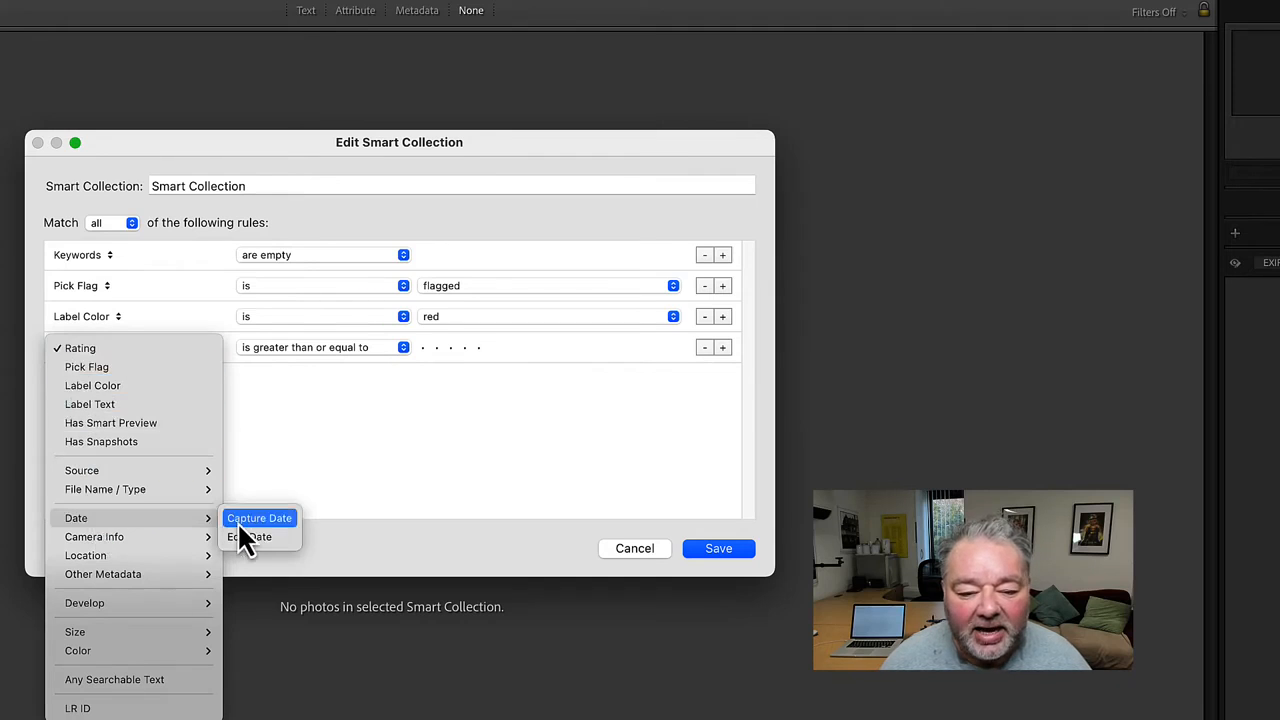
left_click(259, 518)
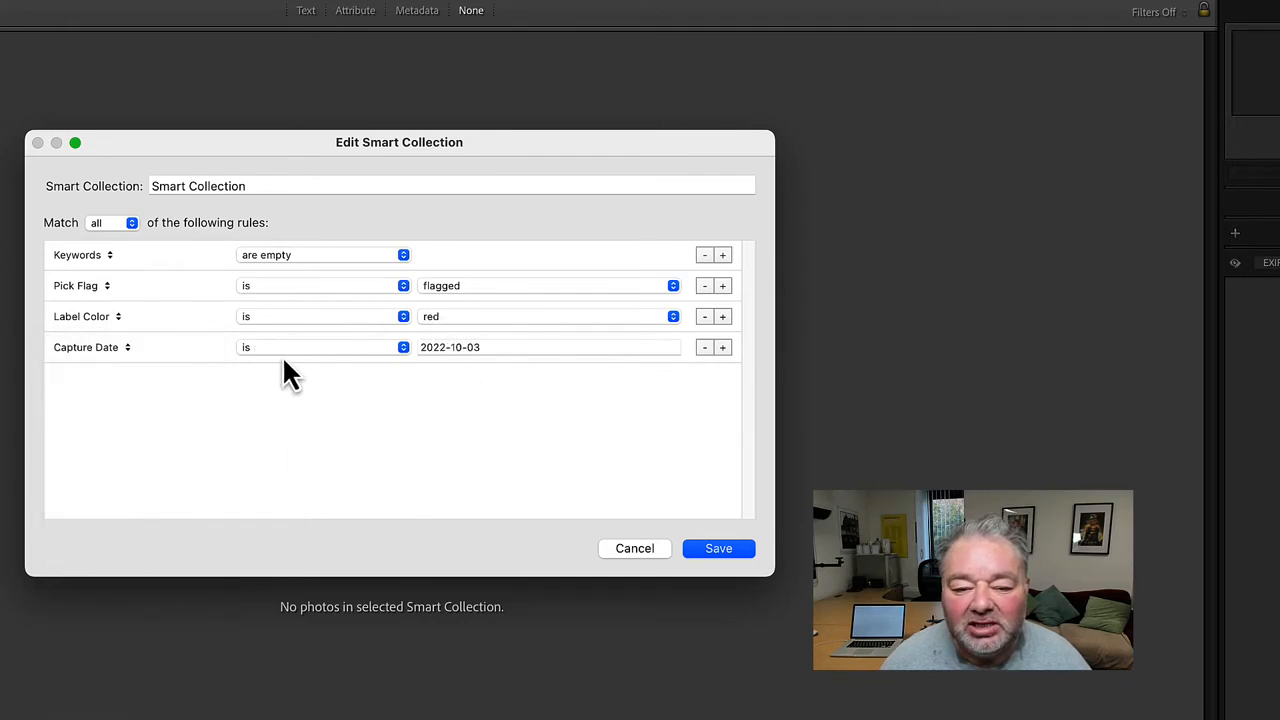
left_click(323, 347)
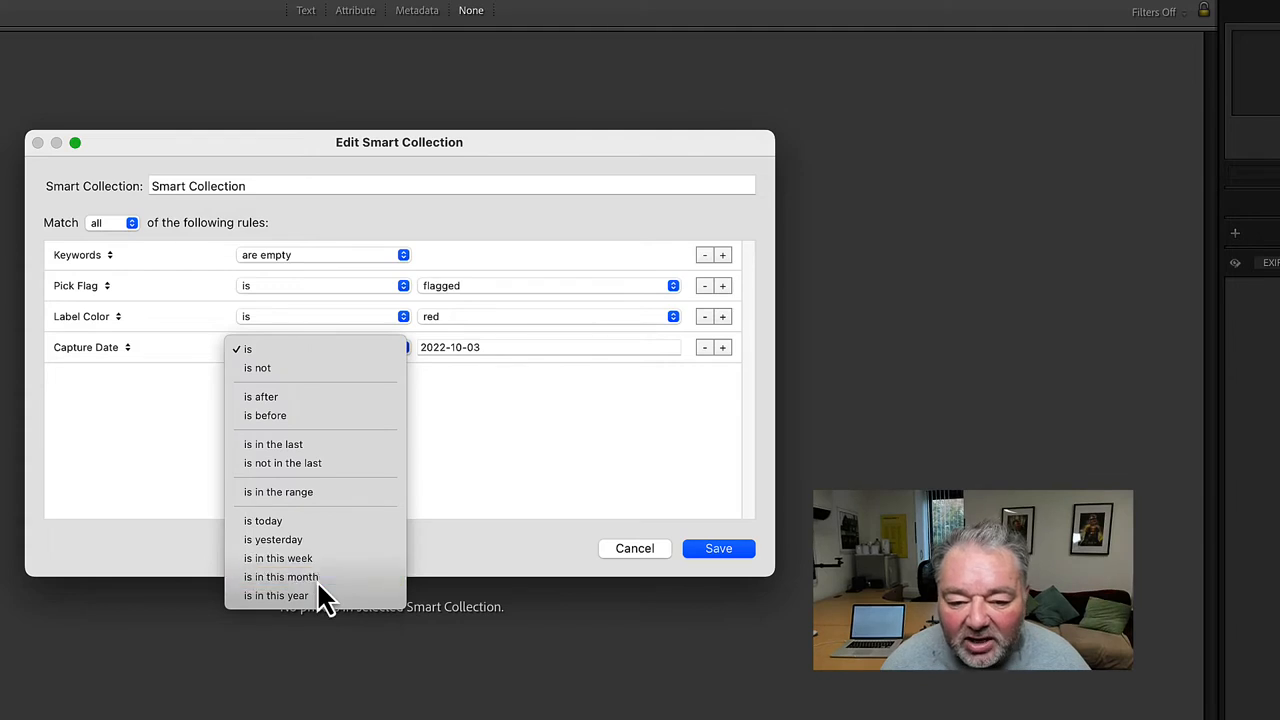
left_click(281, 576)
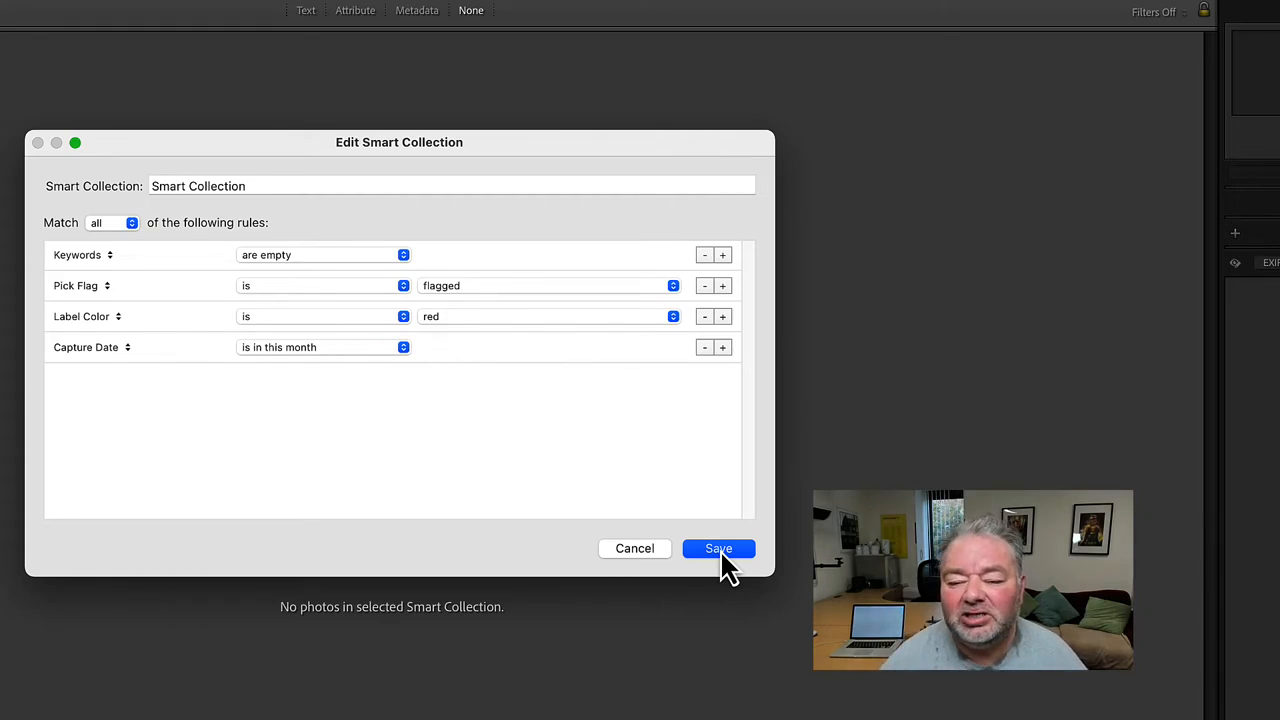
mouse_move(730, 360)
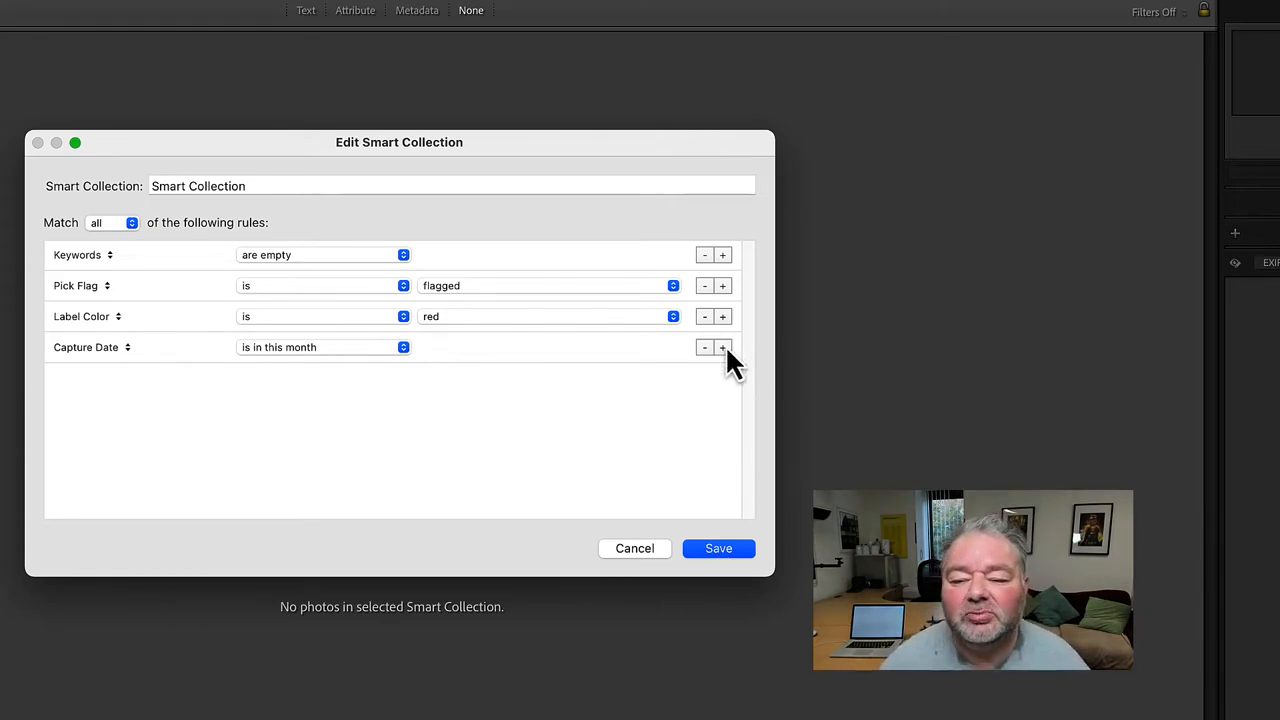
Step: Add a fifth rule, defaulting to Rating, and open its criteria list
left_click(722, 347)
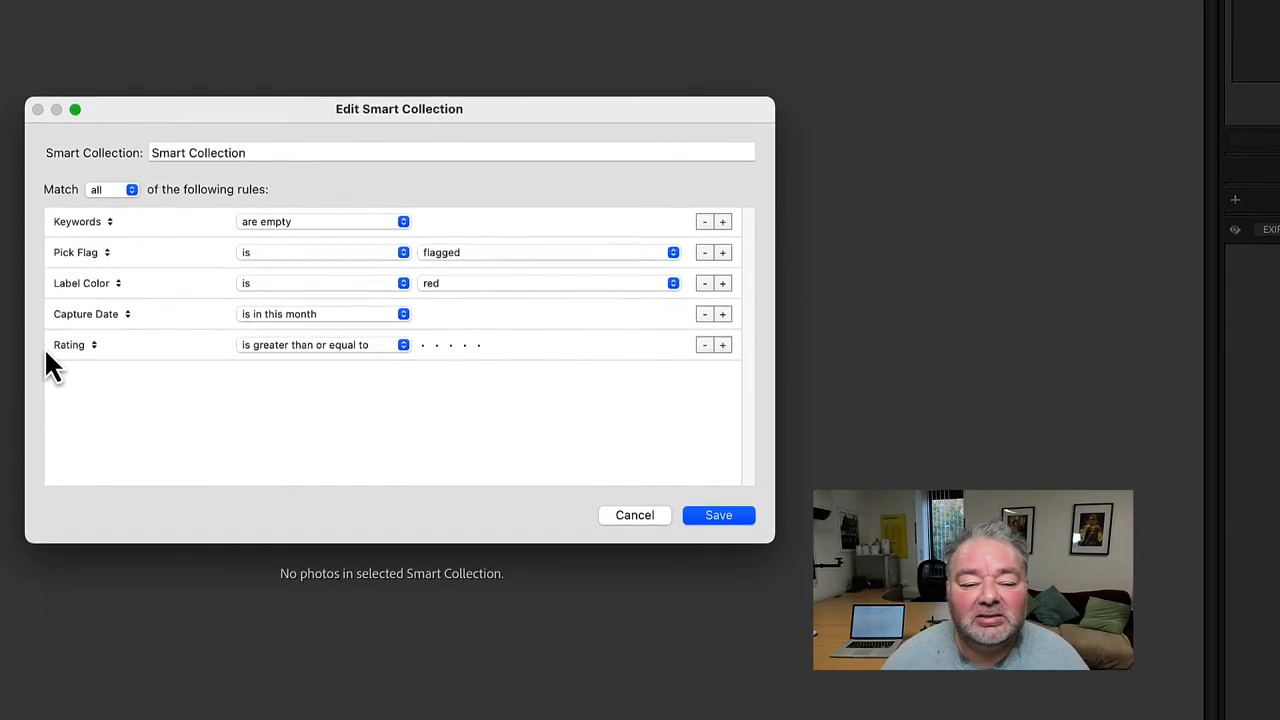
left_click(75, 344)
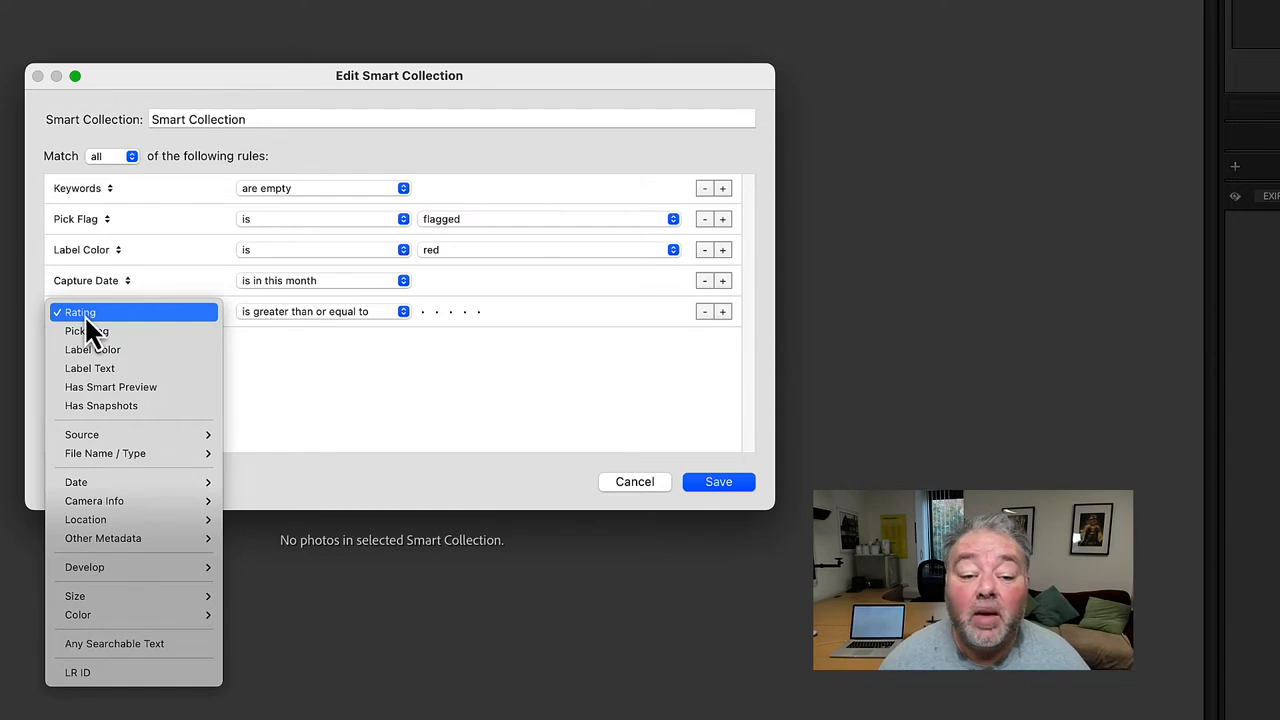
mouse_move(87, 331)
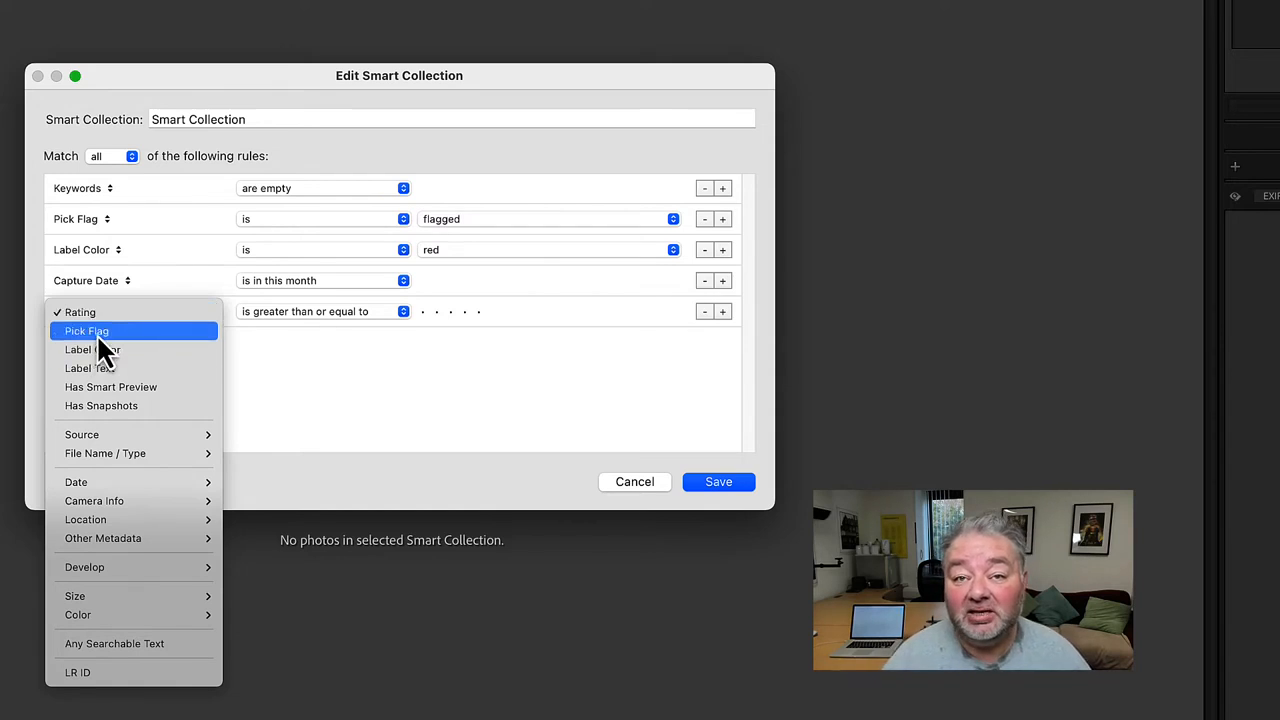
mouse_move(91, 349)
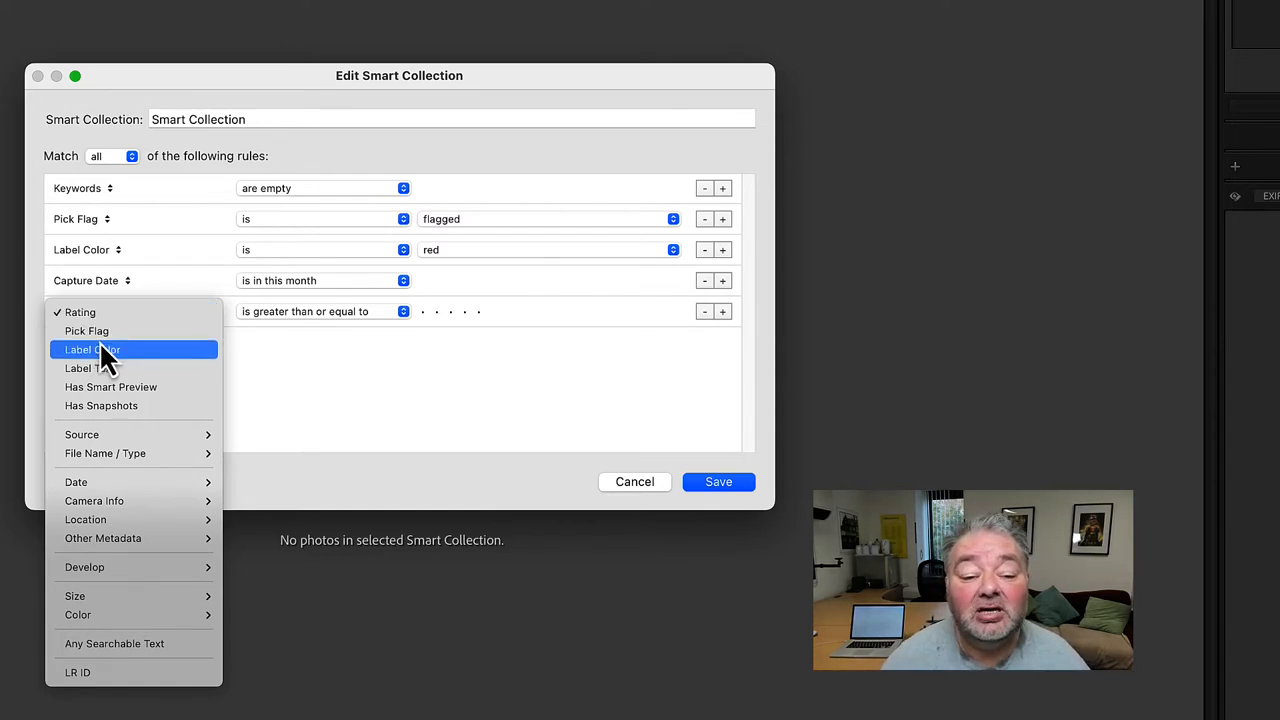
mouse_move(90, 368)
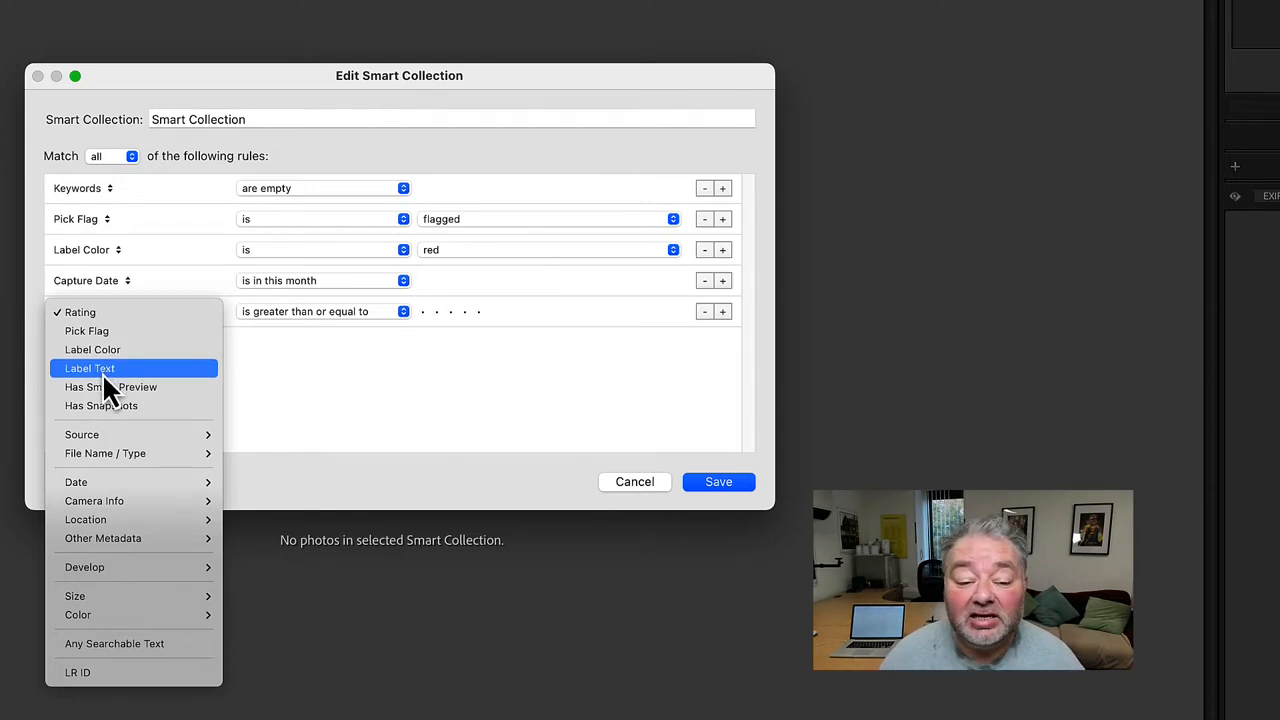
mouse_move(110, 387)
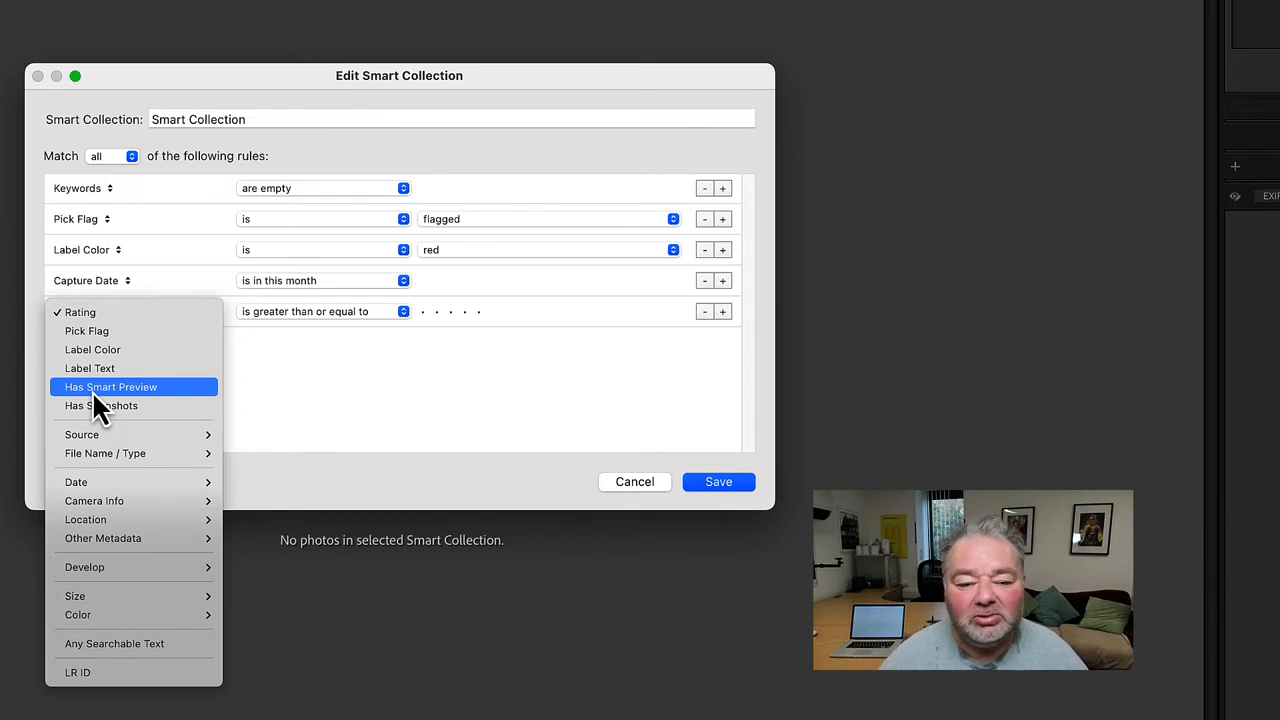
mouse_move(100, 405)
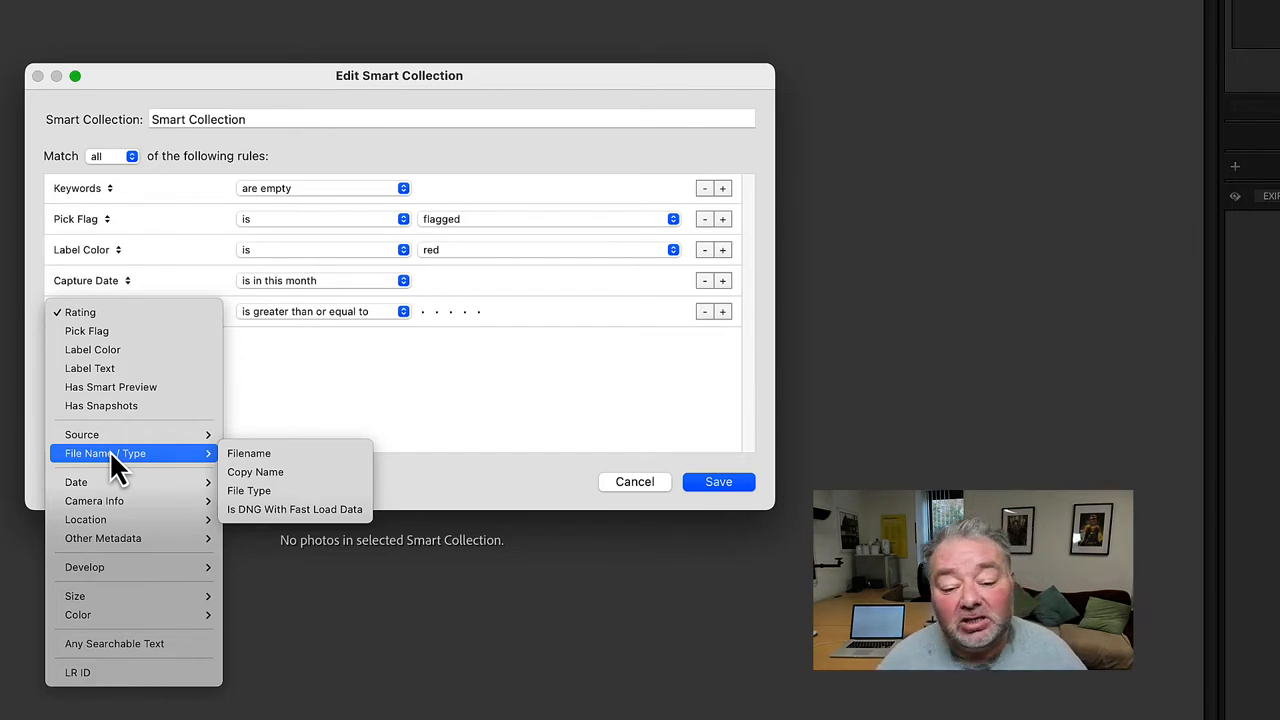
mouse_move(76, 482)
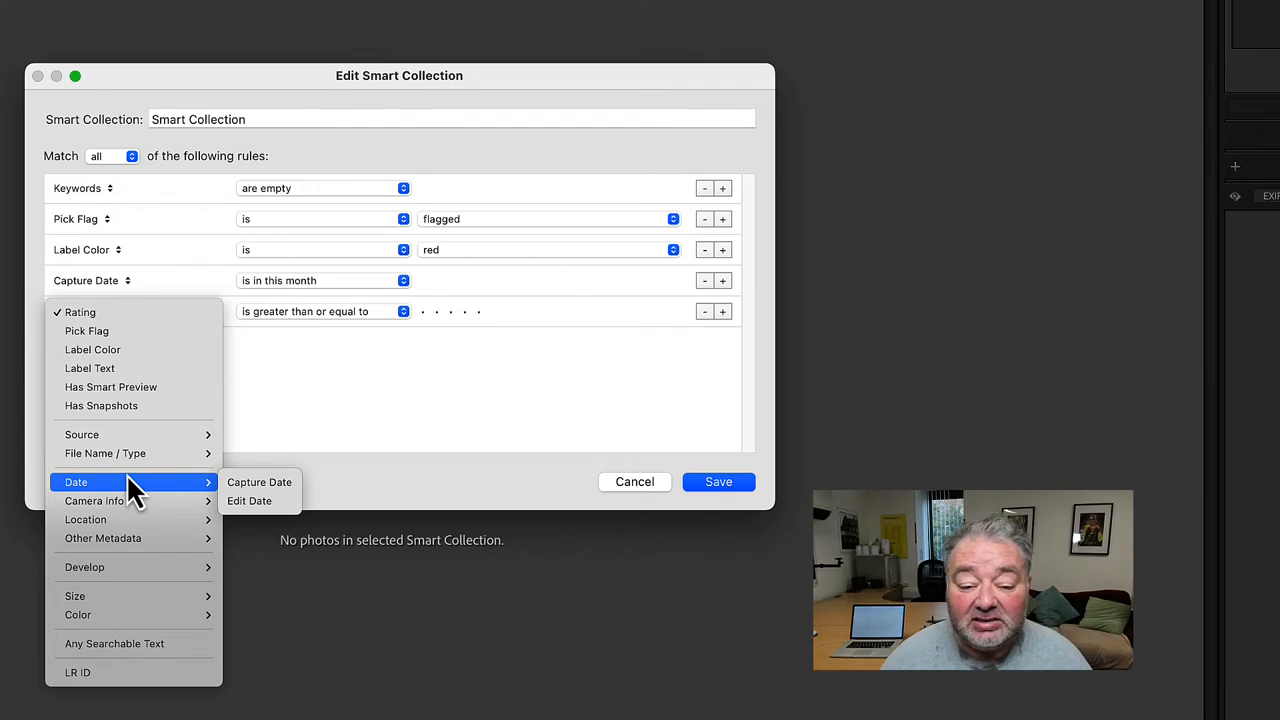
mouse_move(235, 505)
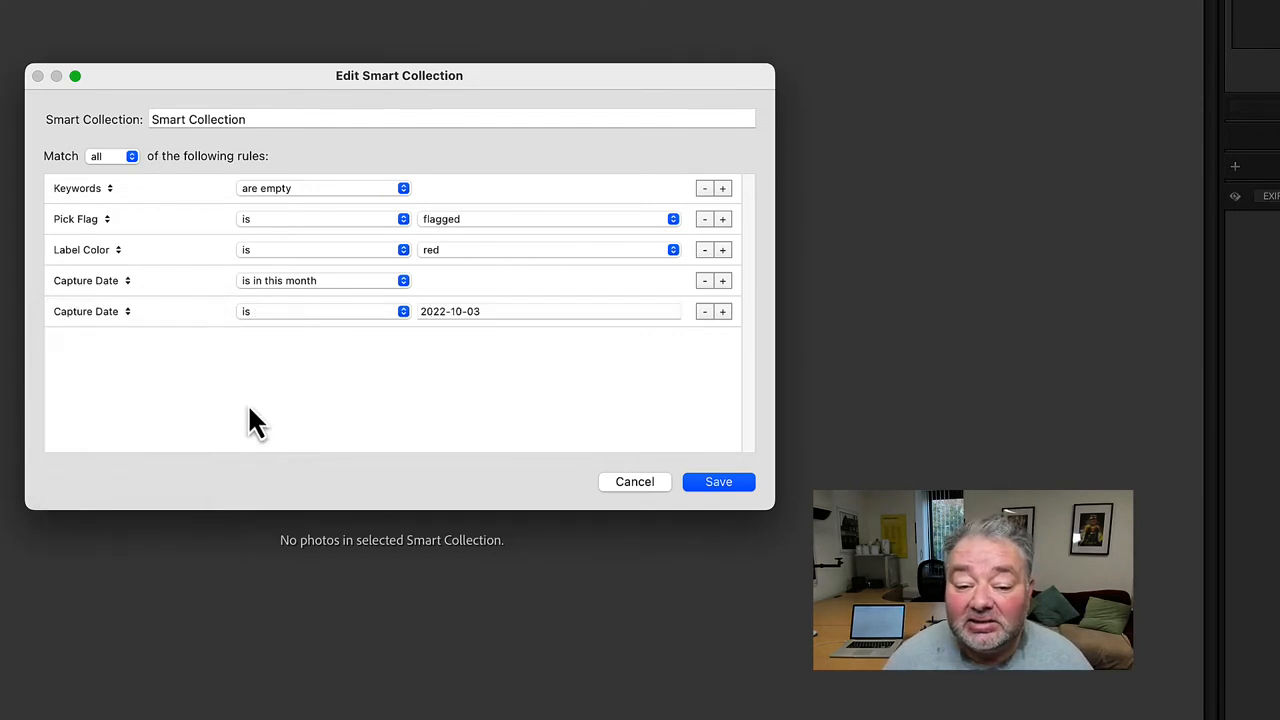
left_click(323, 311)
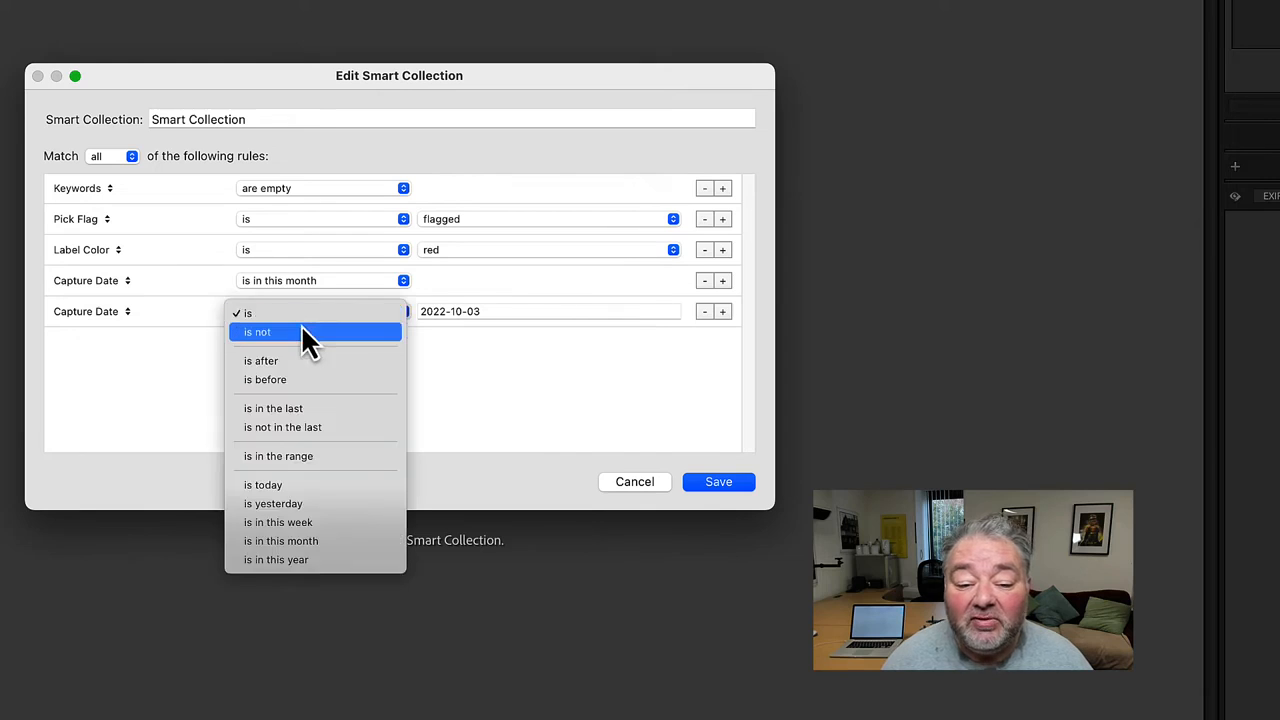
mouse_move(290, 313)
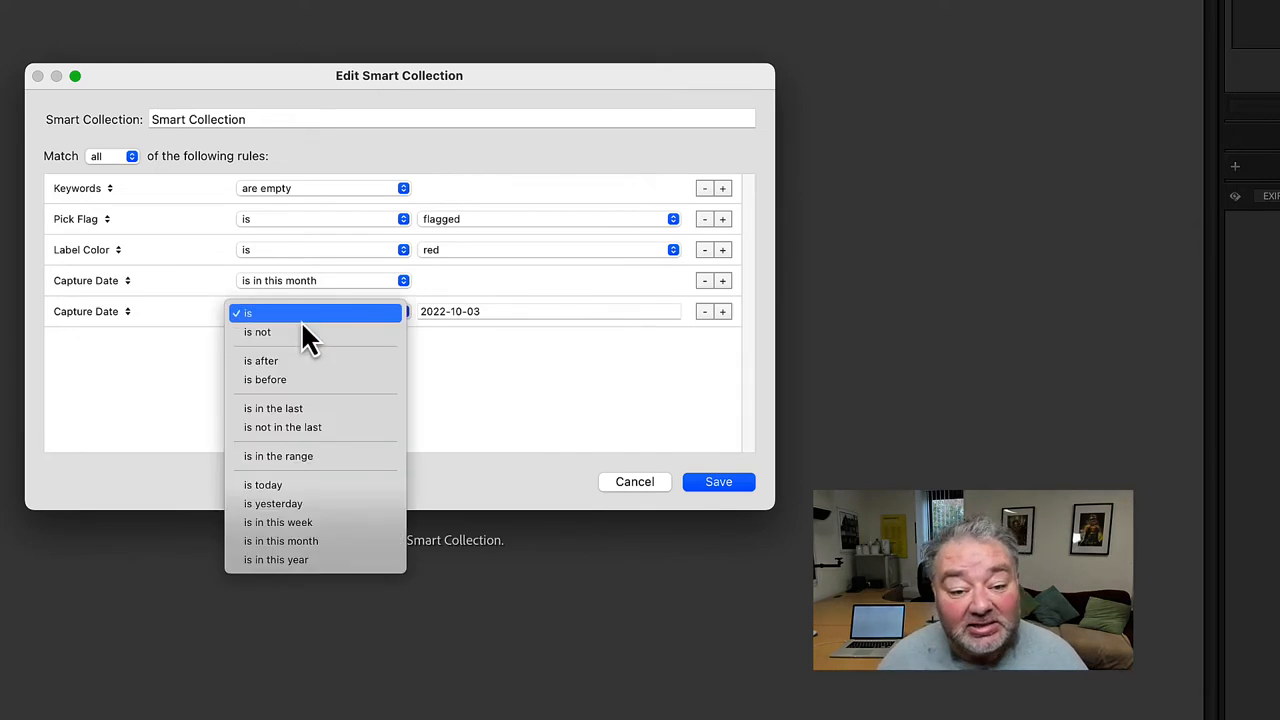
mouse_move(310, 331)
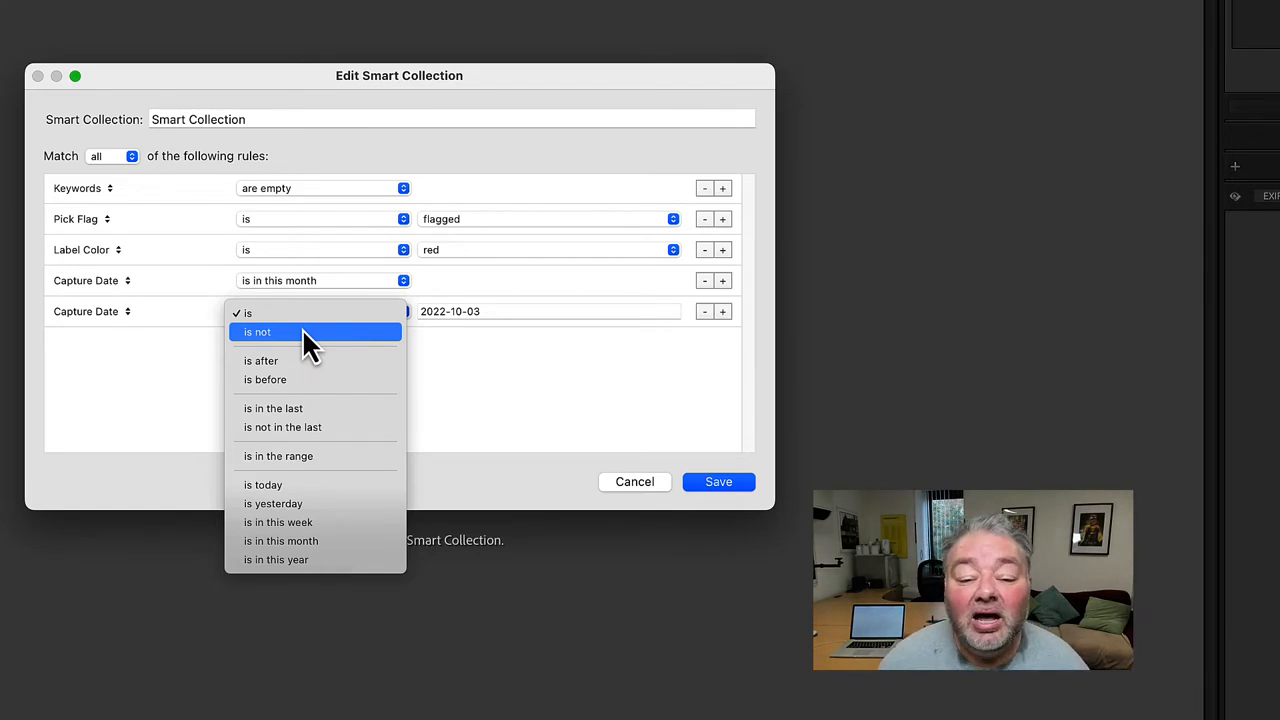
mouse_move(290, 361)
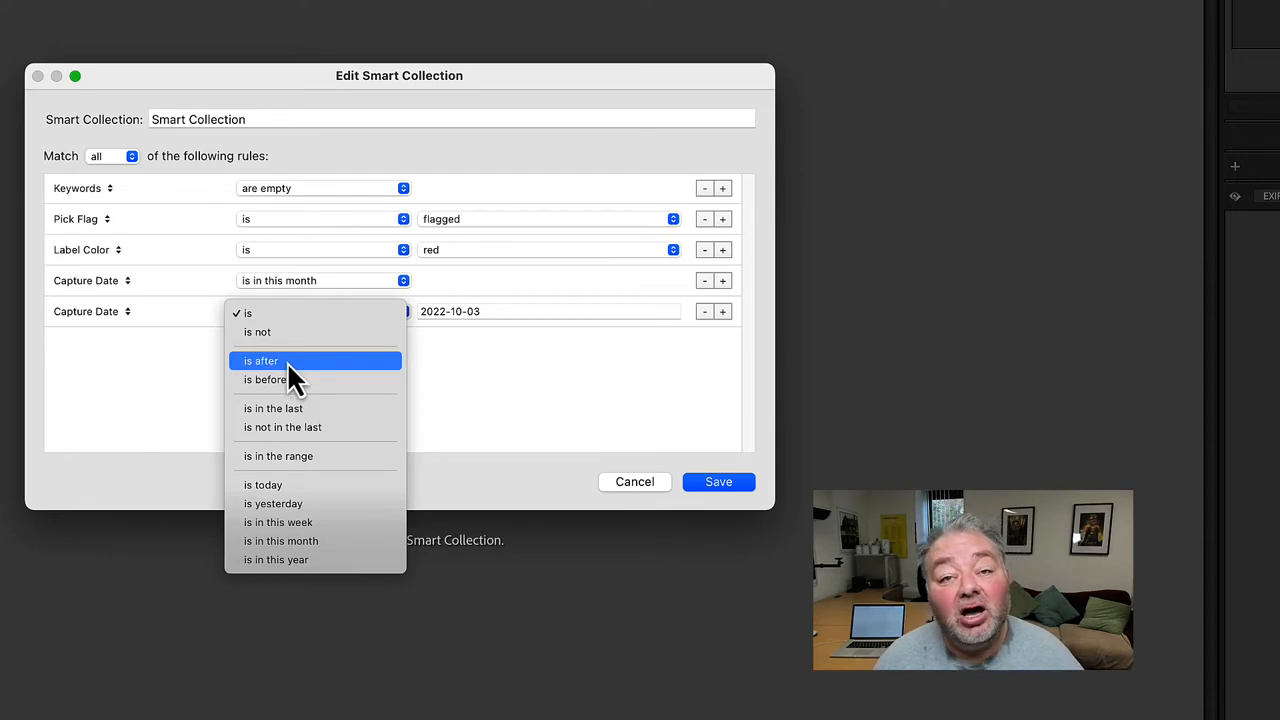
mouse_move(313, 408)
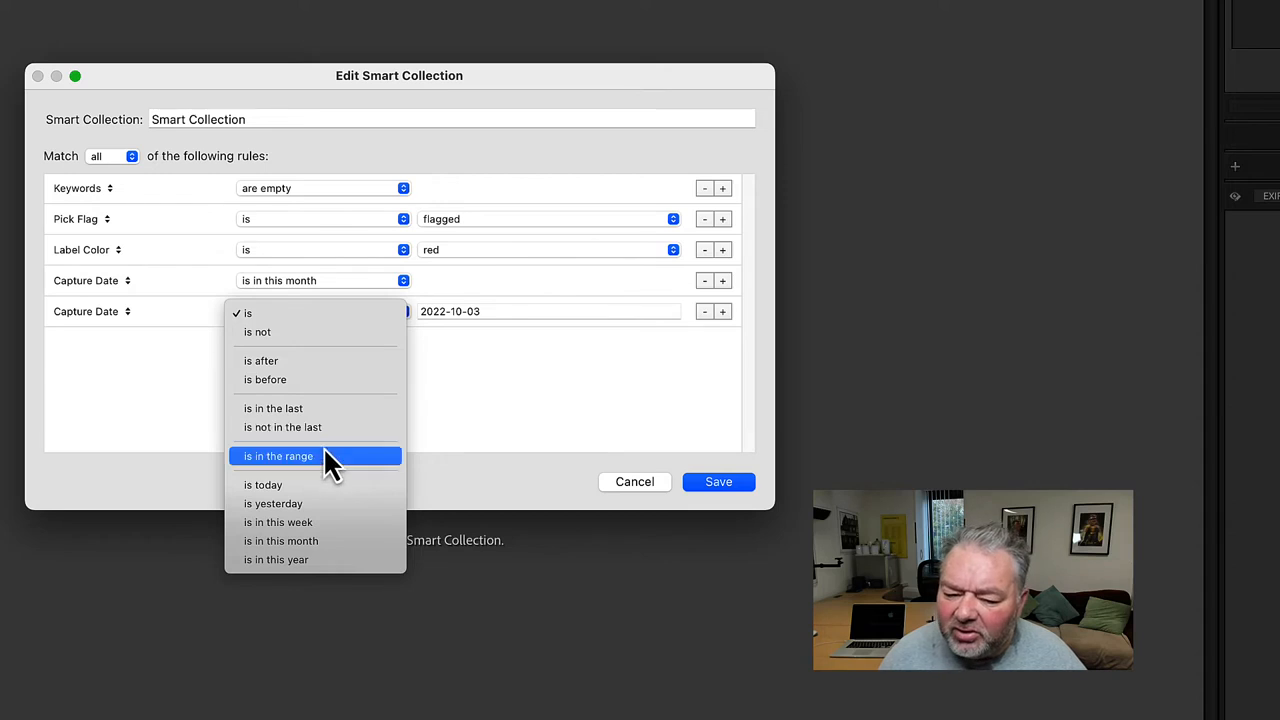
mouse_move(330, 470)
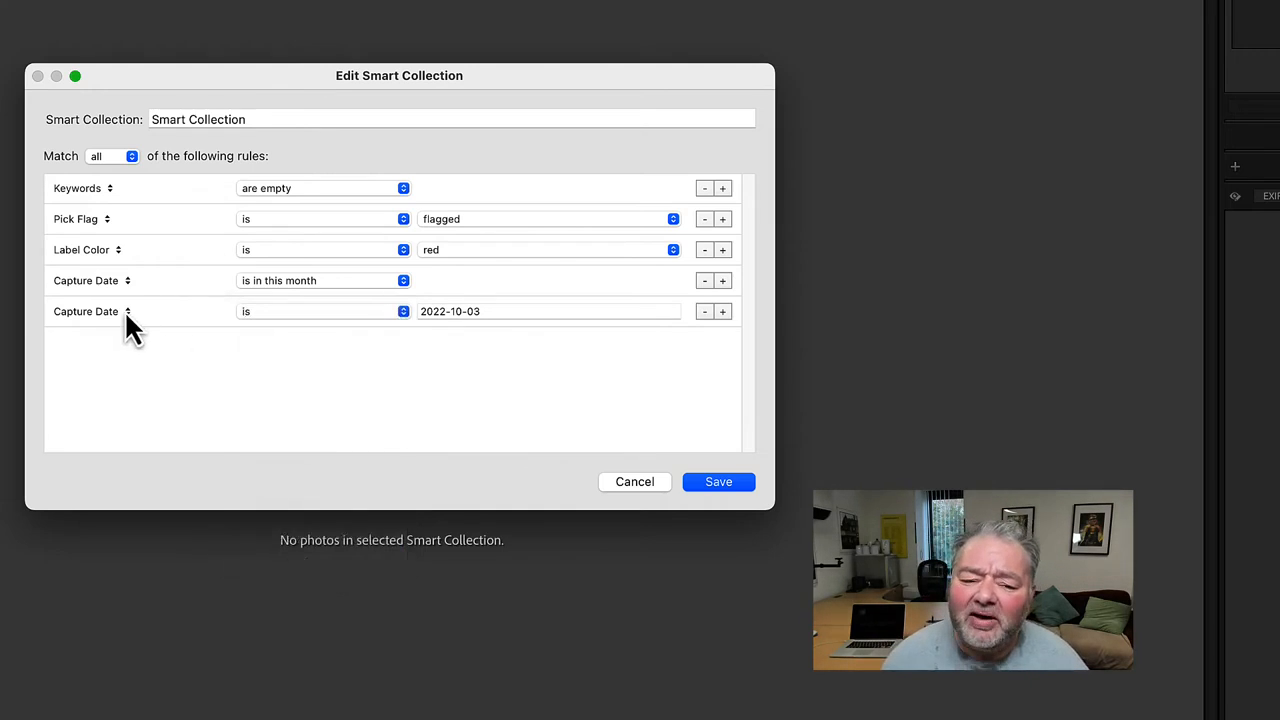
Step: Review the Date criteria, then delete both Capture Date rules
left_click(90, 311)
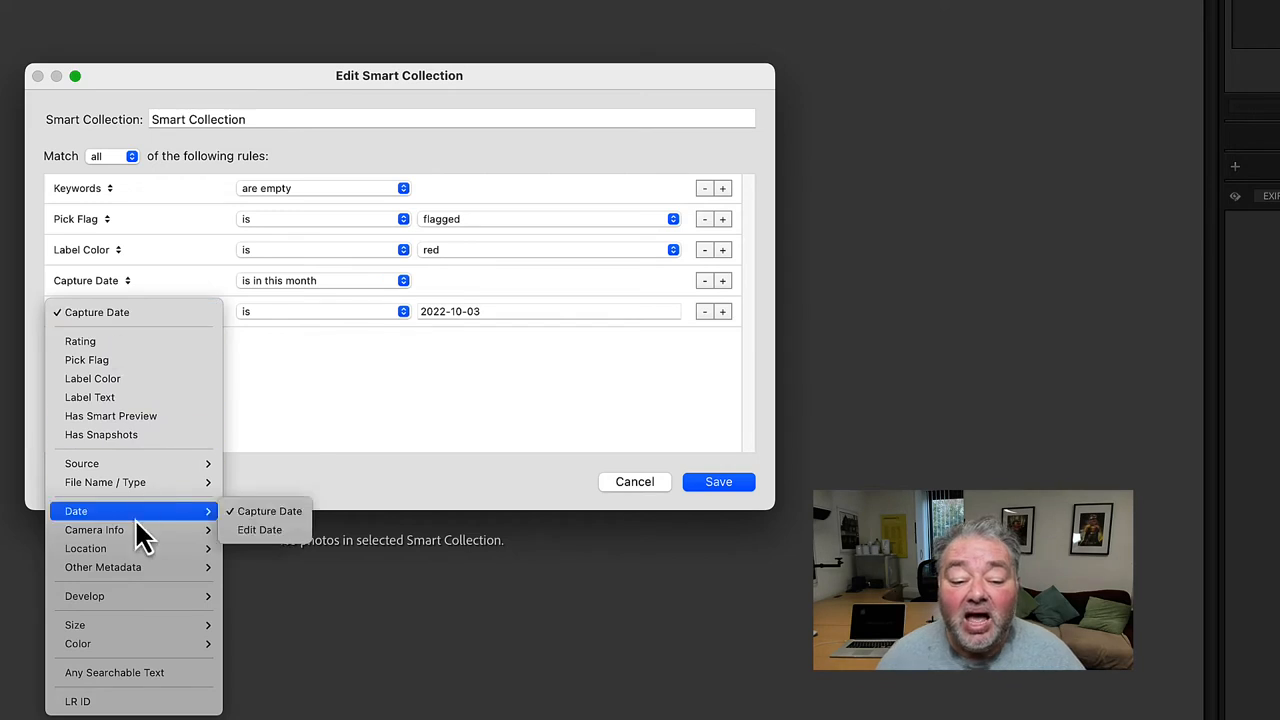
mouse_move(94, 529)
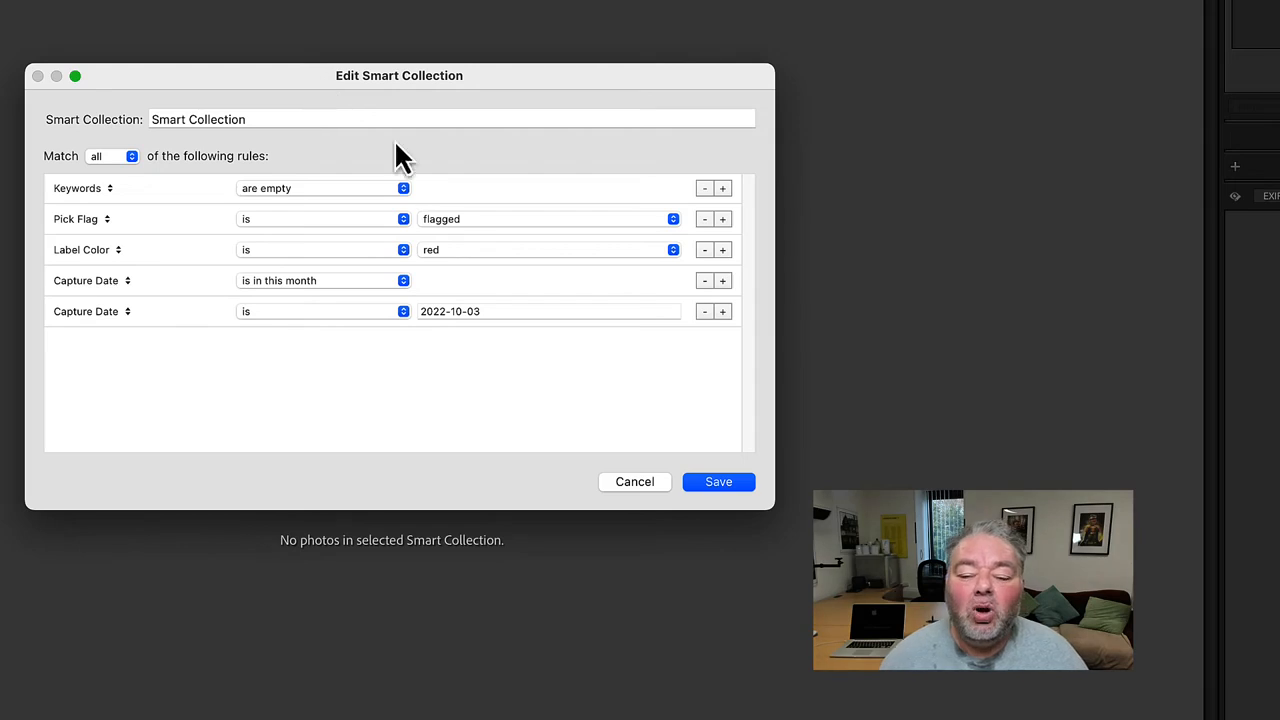
left_click(718, 481)
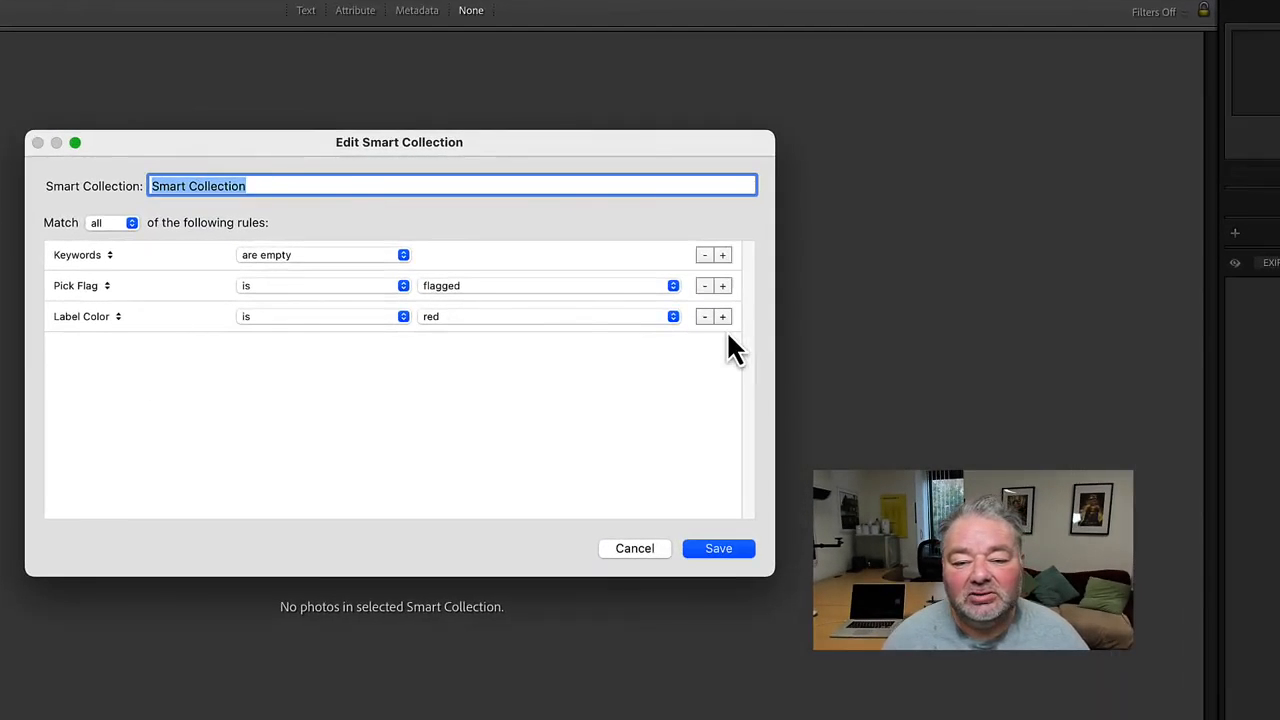
Step: Delete the Keywords are empty rule and save the smart collection
left_click(704, 254)
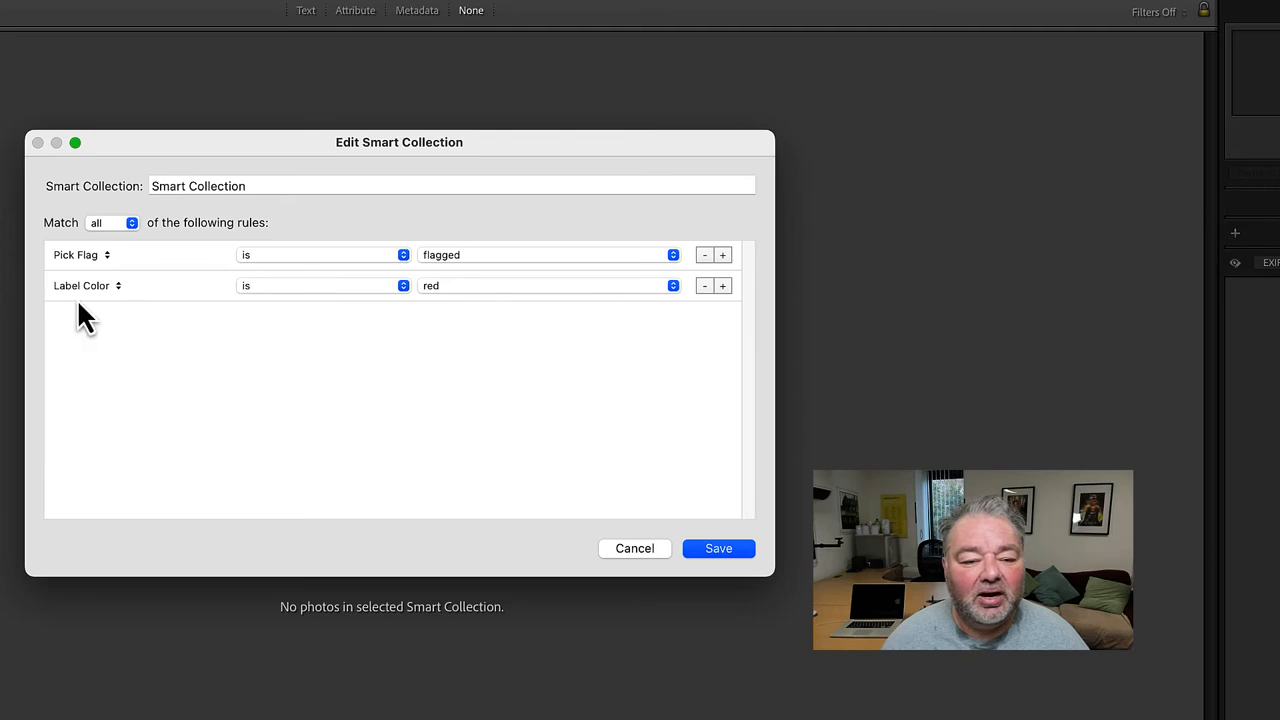
left_click(704, 285)
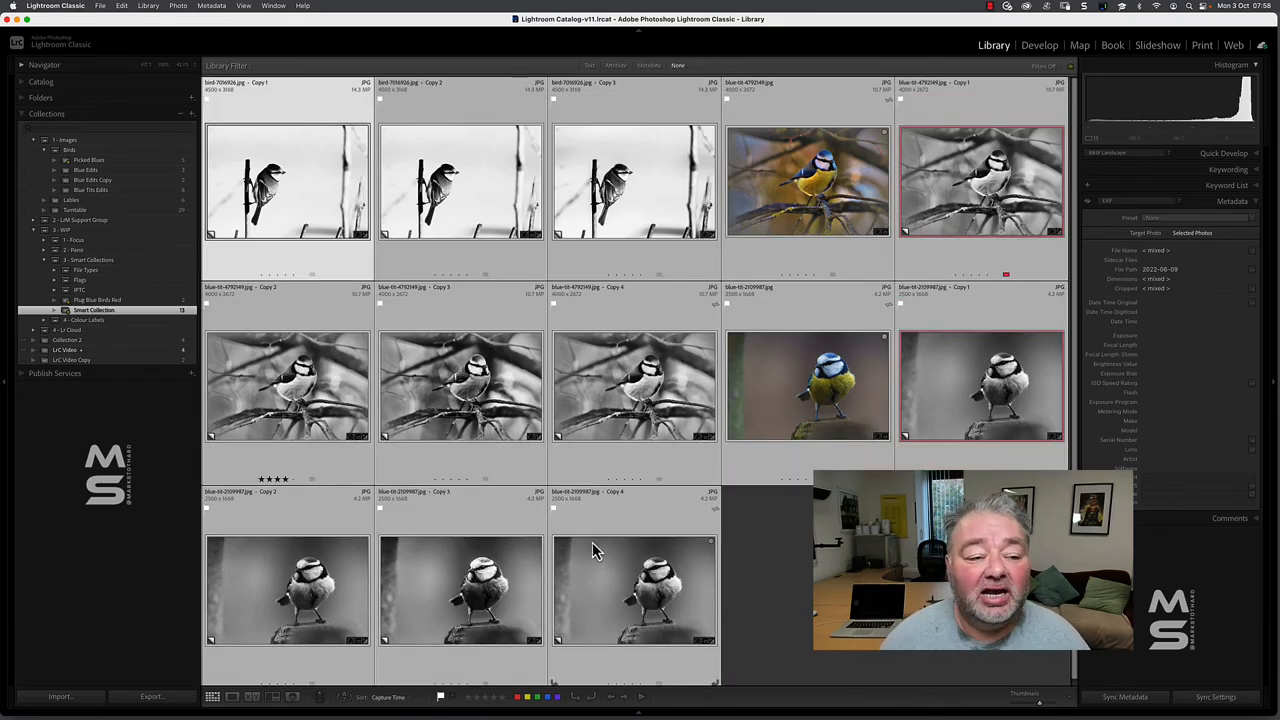
Step: Start a new regular collection of the selected photos, set to sync with Lightroom
left_click(191, 113)
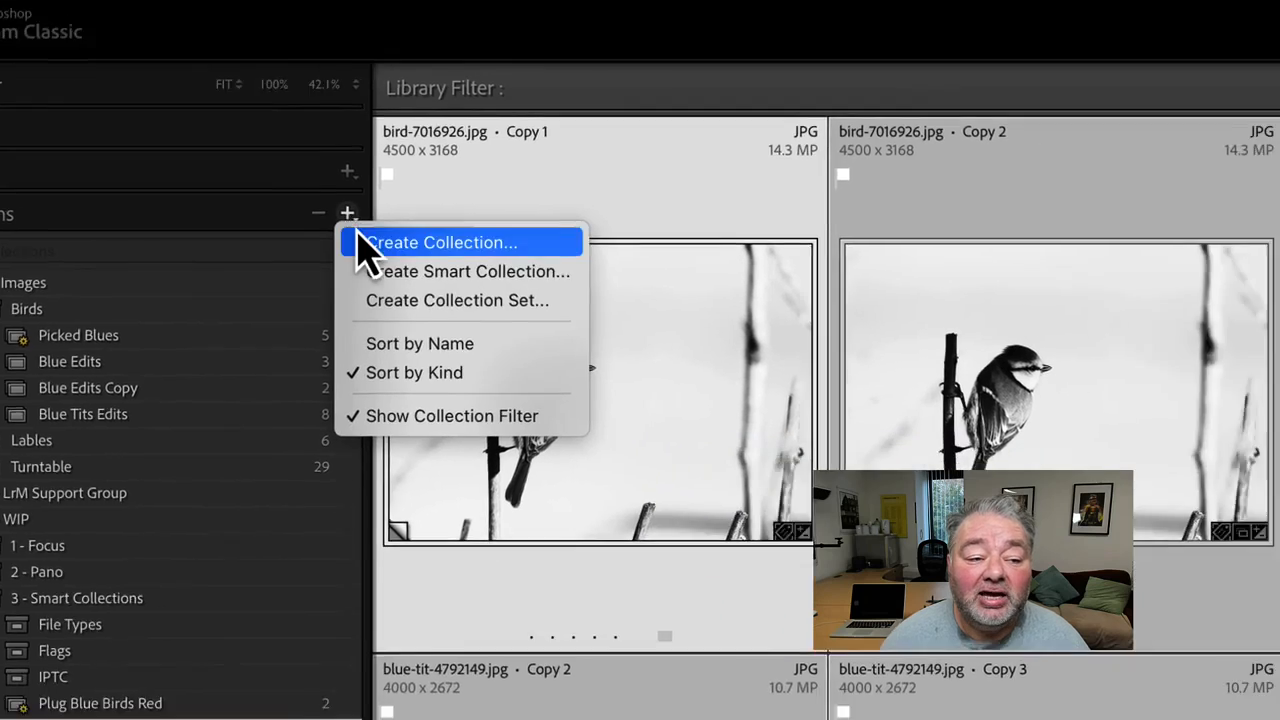
left_click(441, 242)
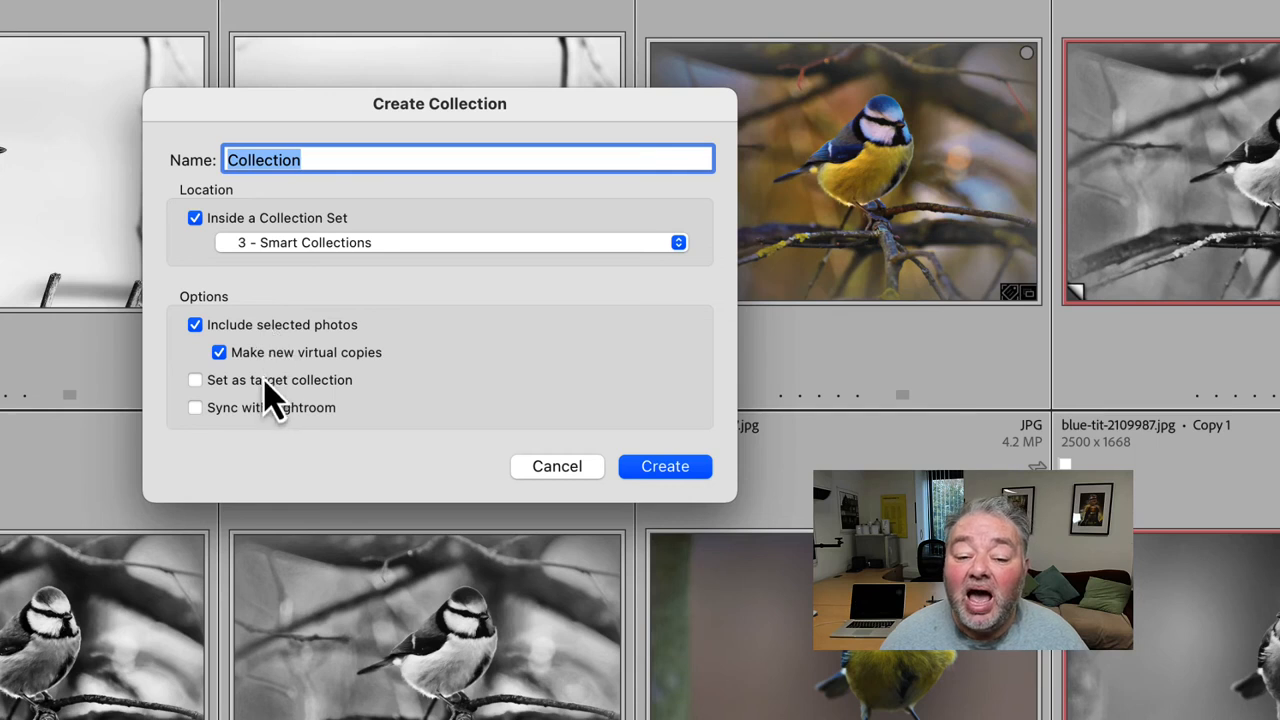
left_click(195, 407)
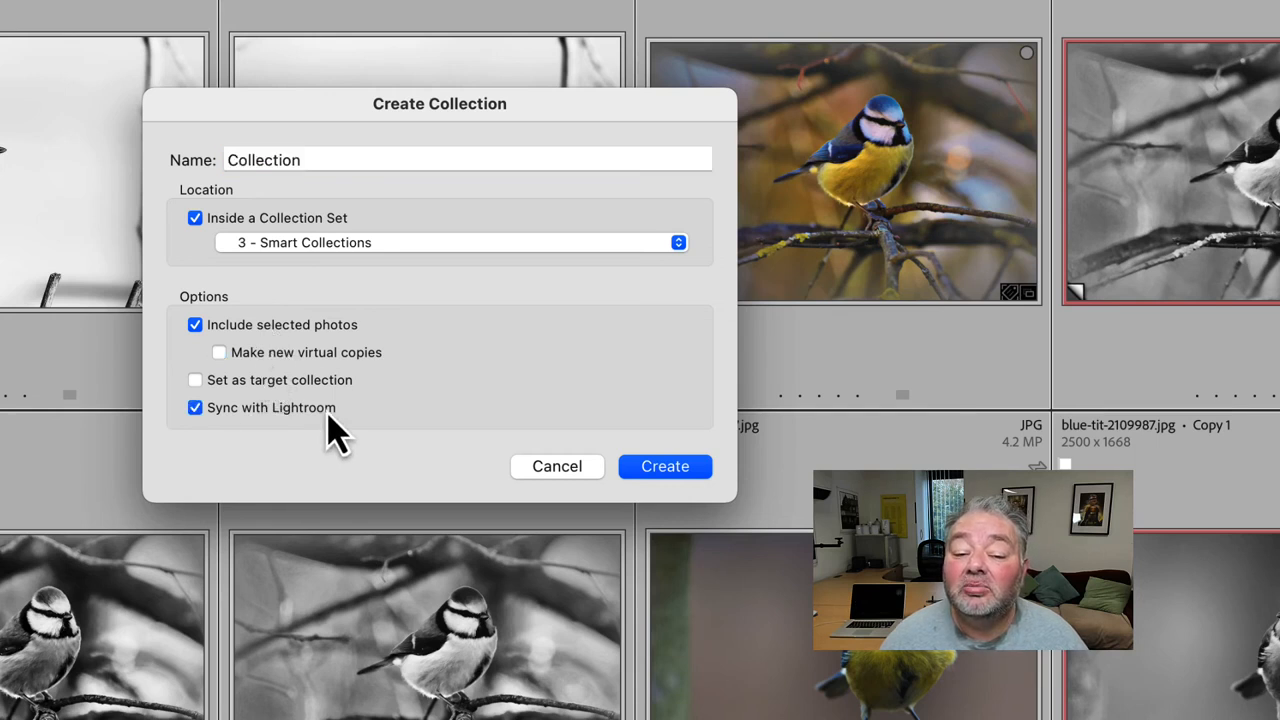
mouse_move(410, 230)
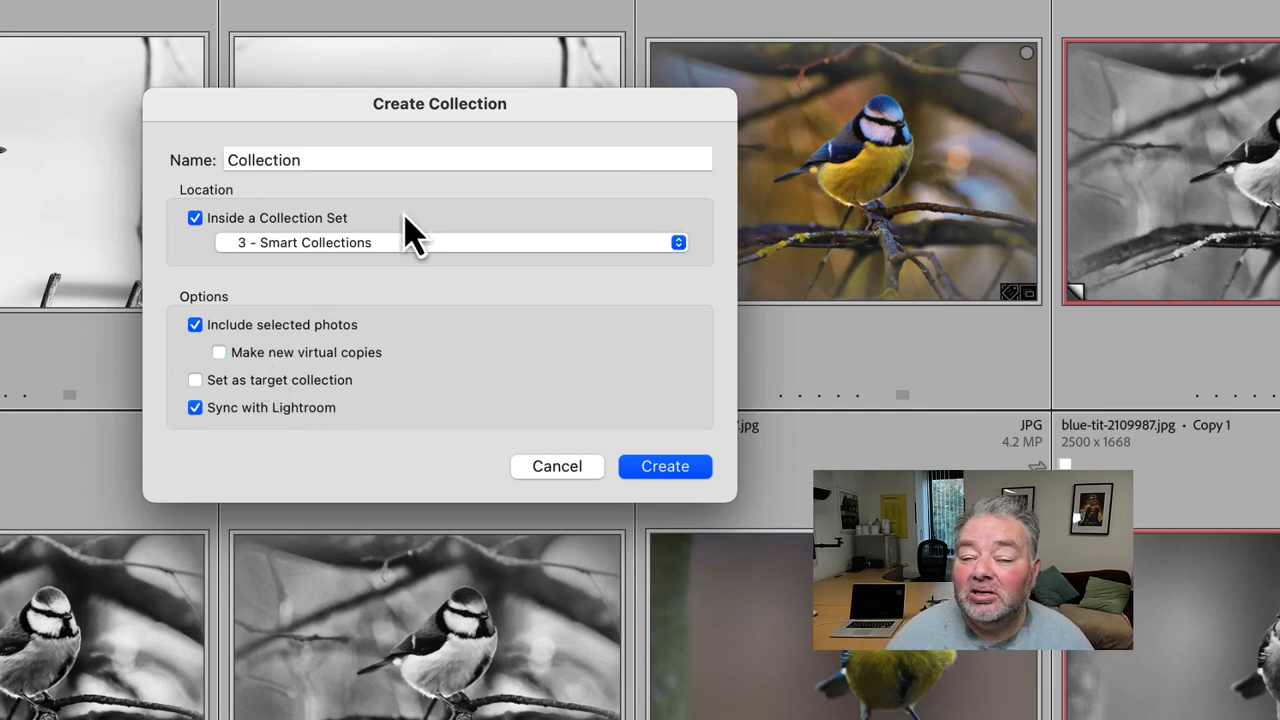